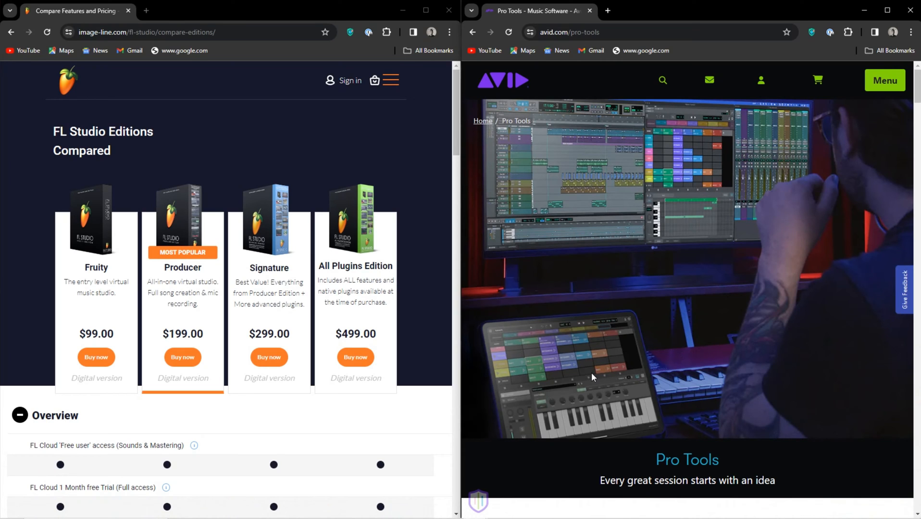
mouse_move(436, 402)
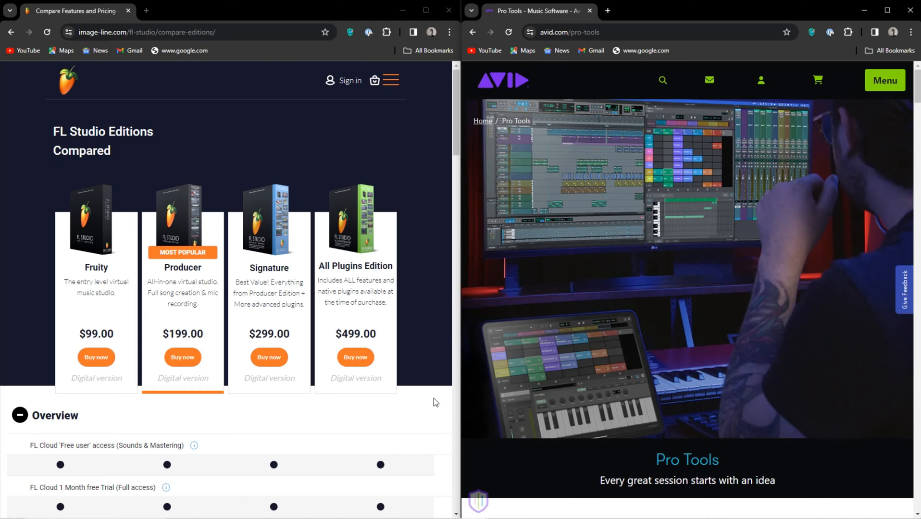
mouse_move(422, 235)
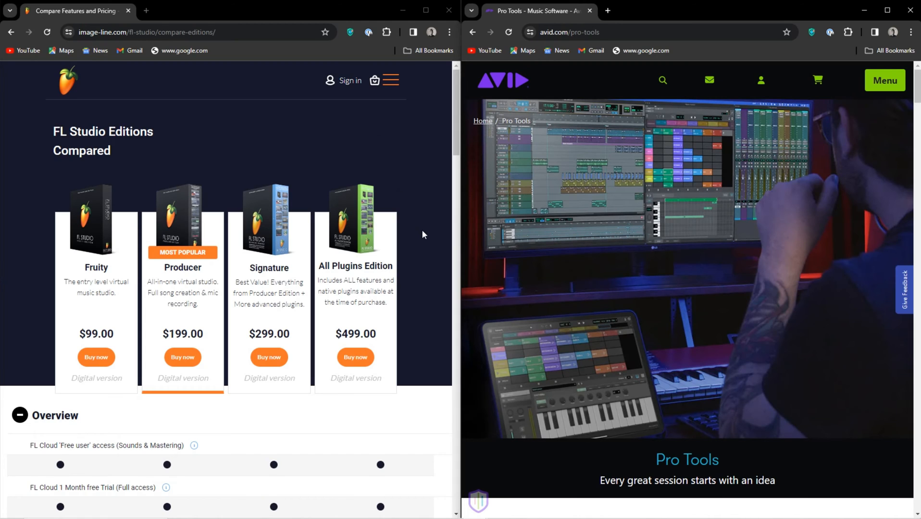
Step: Scroll FL Studio to the Overview feature table and Pro Tools to its intro text
scroll(down, 3)
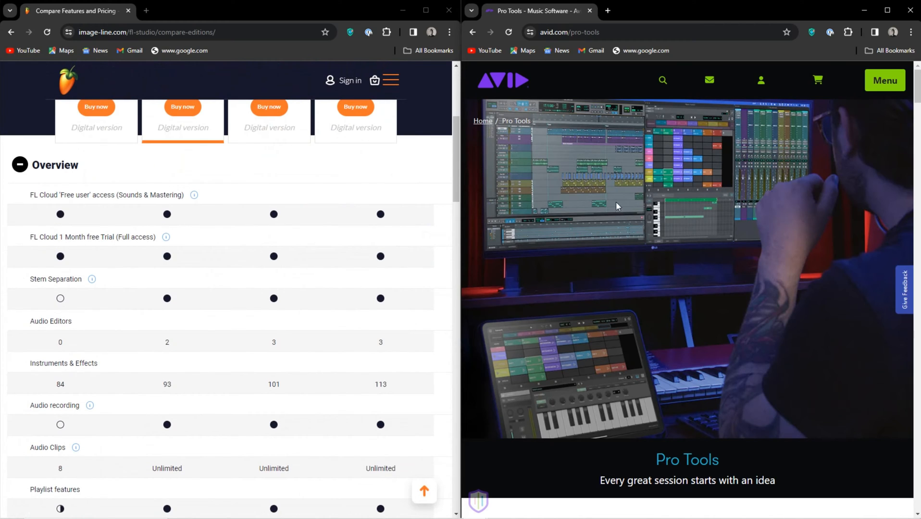
scroll(down, 3)
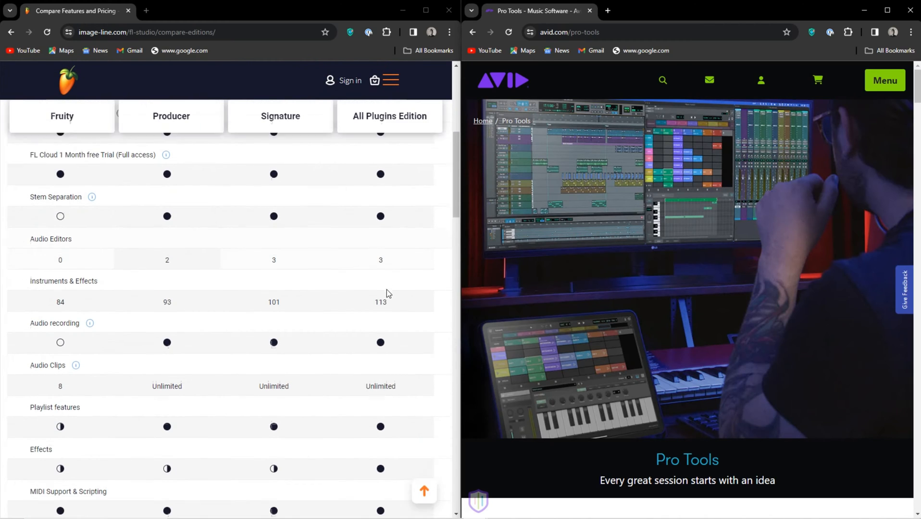
scroll(down, 3)
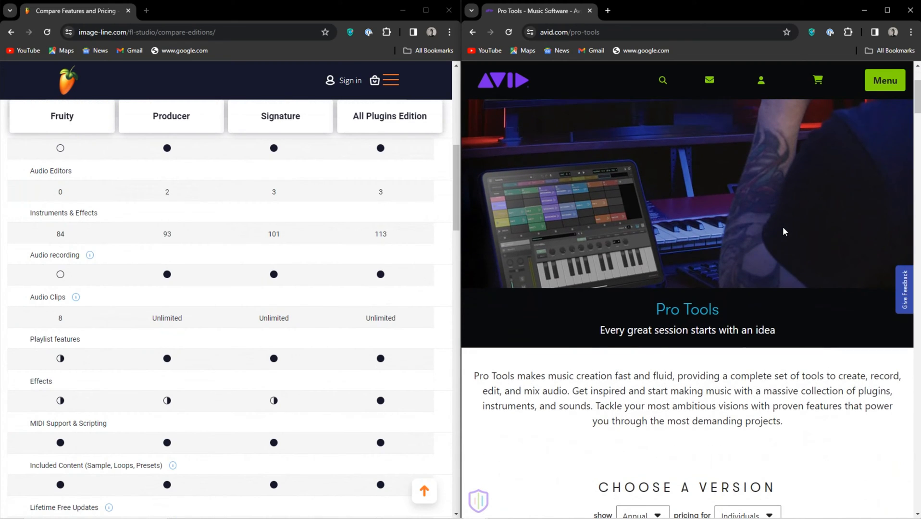
Step: Scroll down the Pro Tools page through 'The DAW that keeps on giving' feature sections
scroll(down, 3)
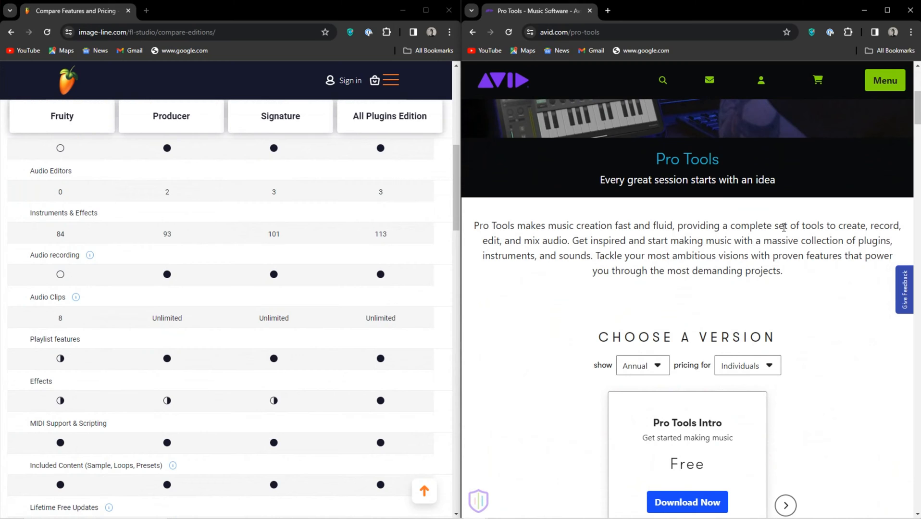
scroll(down, 3)
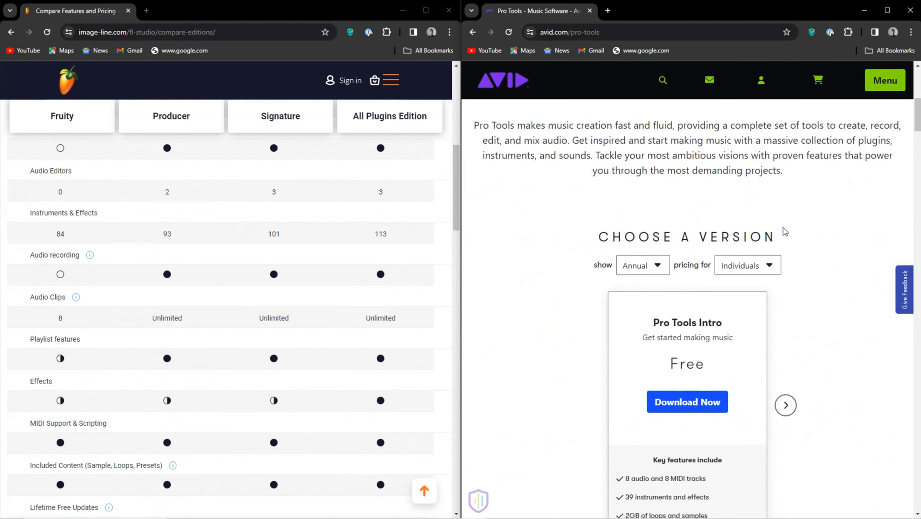
scroll(down, 3)
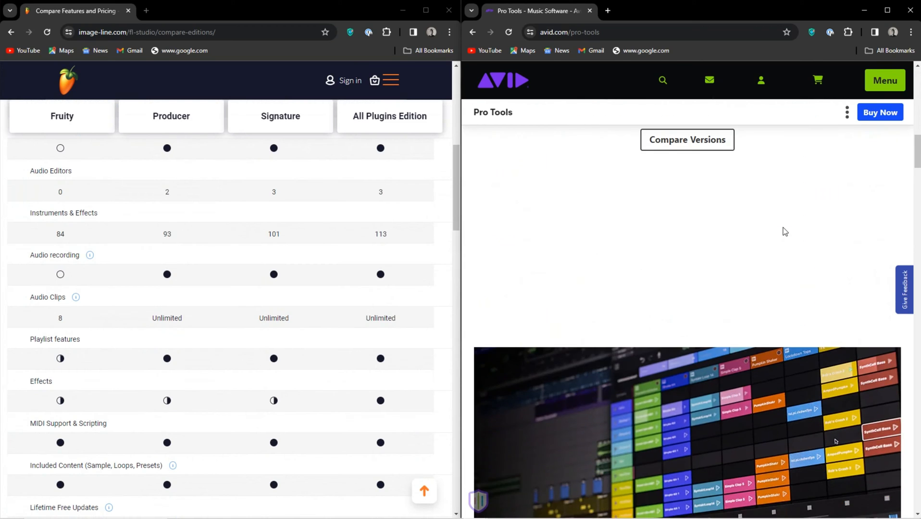
scroll(down, 3)
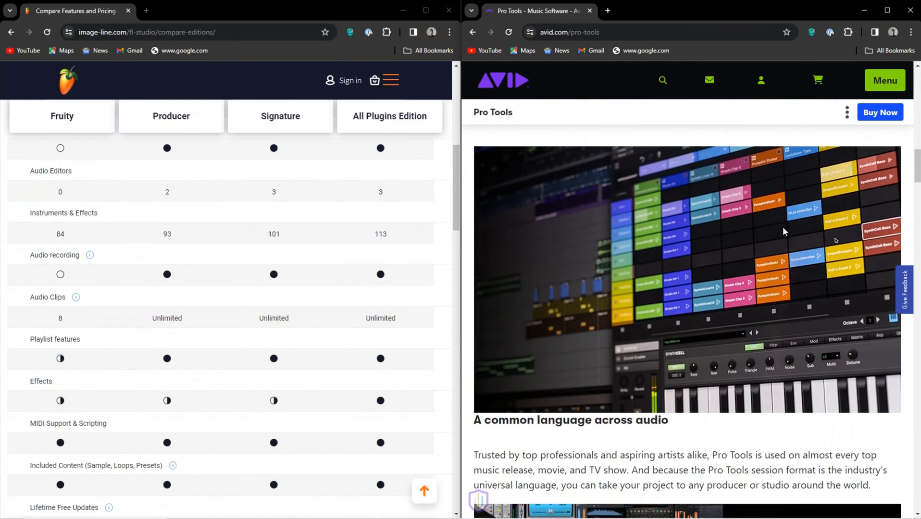
scroll(down, 3)
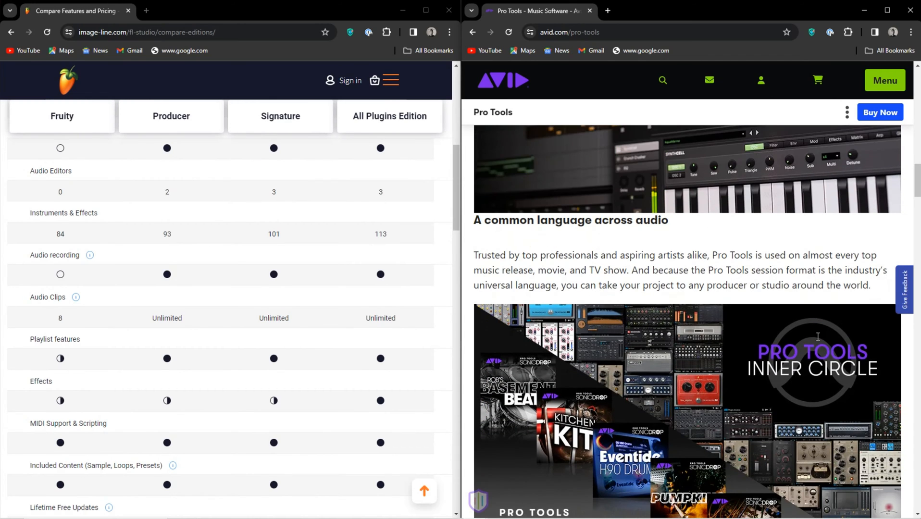
scroll(down, 3)
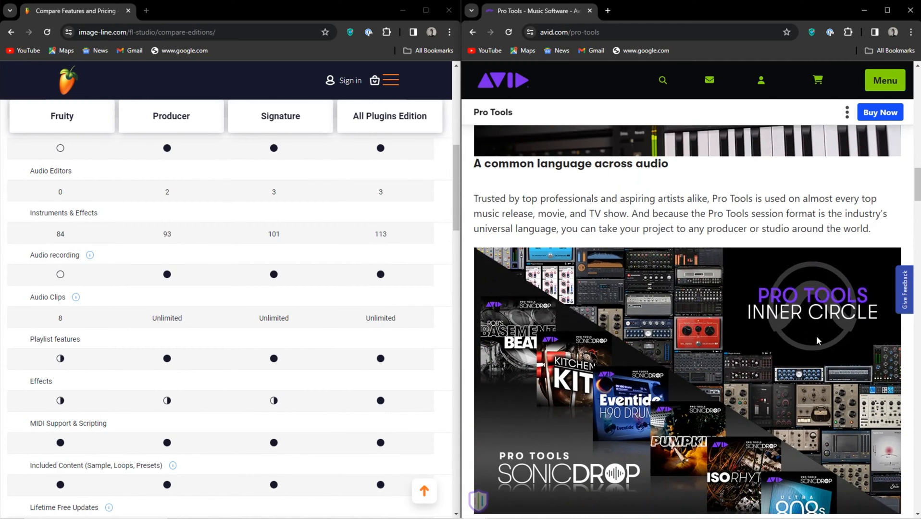
scroll(down, 3)
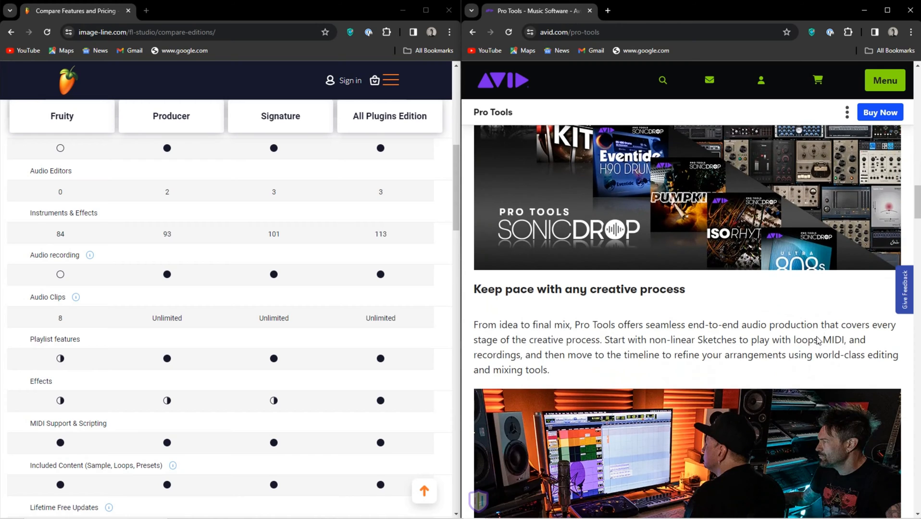
scroll(down, 3)
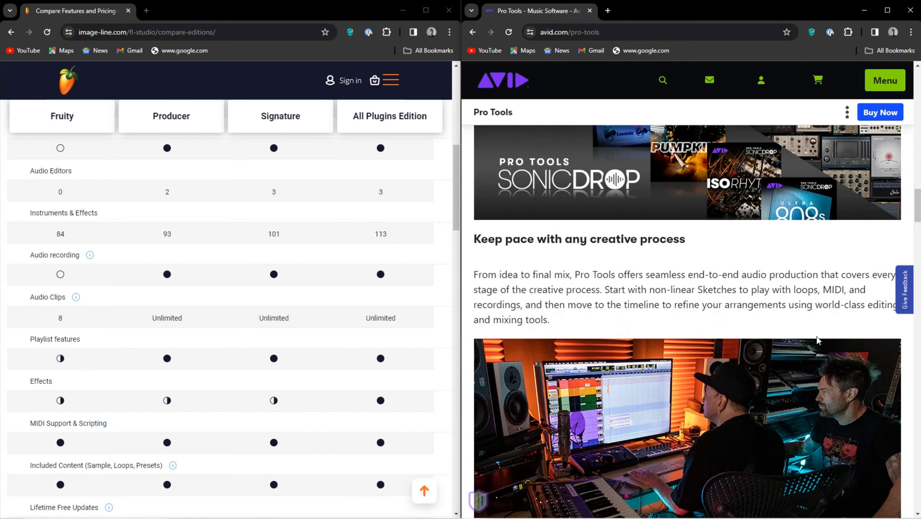
Step: Continue through the 'With Pro Tools you can' cards and return to Choose a Version with free Intro
scroll(down, 3)
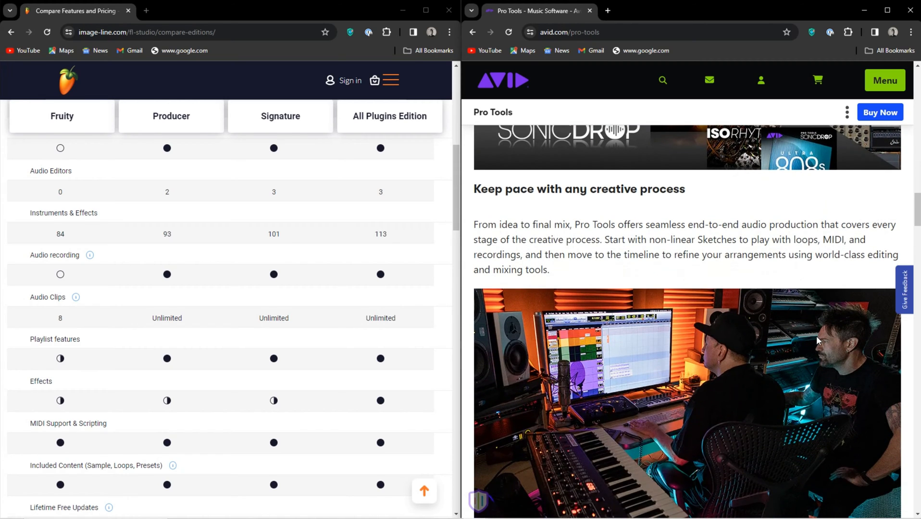
scroll(down, 3)
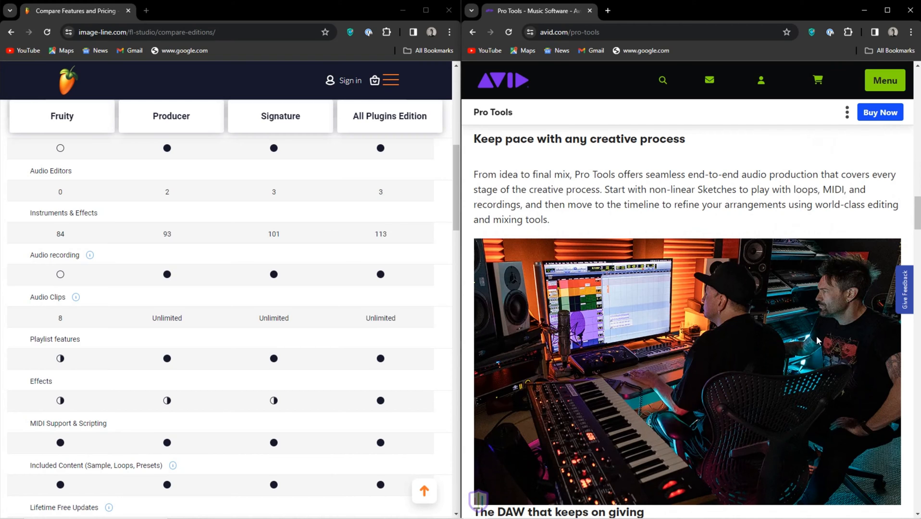
scroll(down, 3)
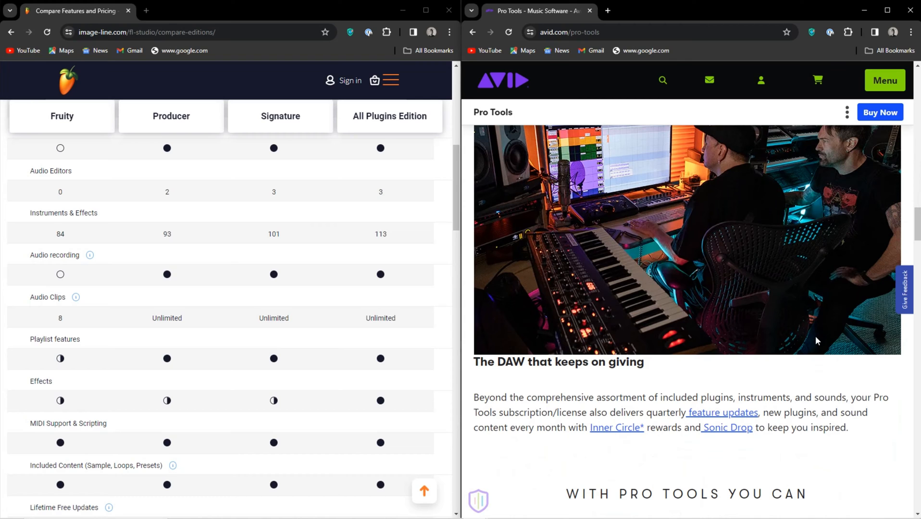
scroll(down, 3)
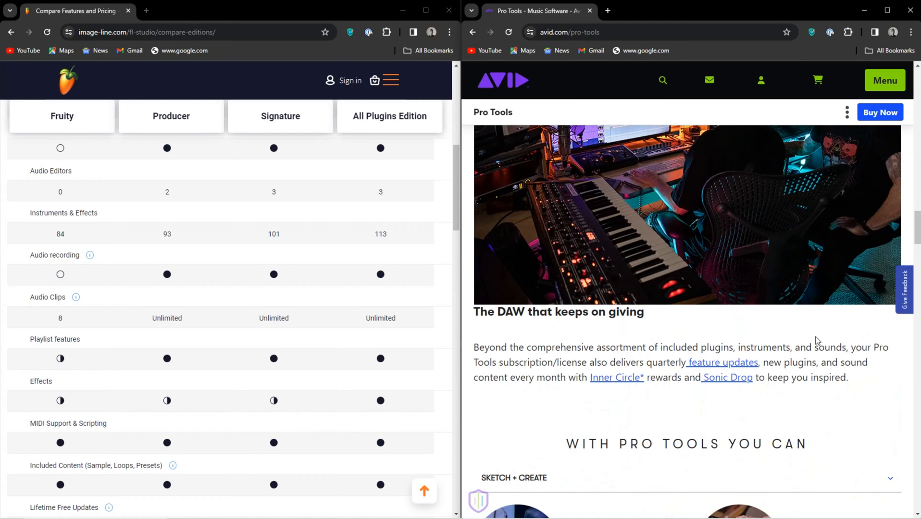
scroll(down, 3)
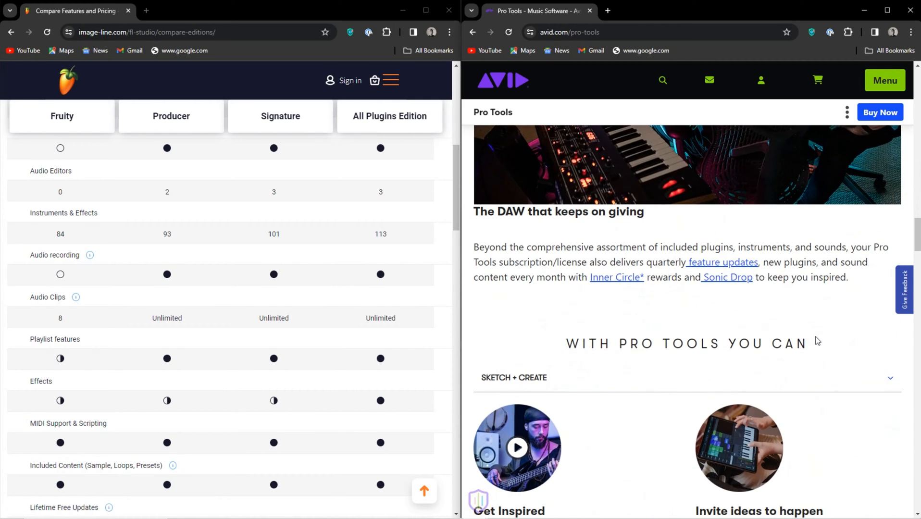
scroll(down, 3)
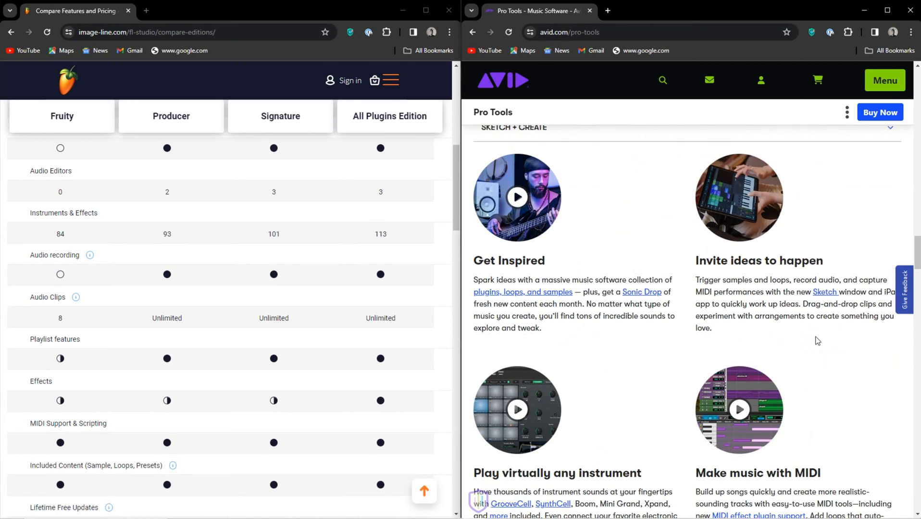
scroll(down, 3)
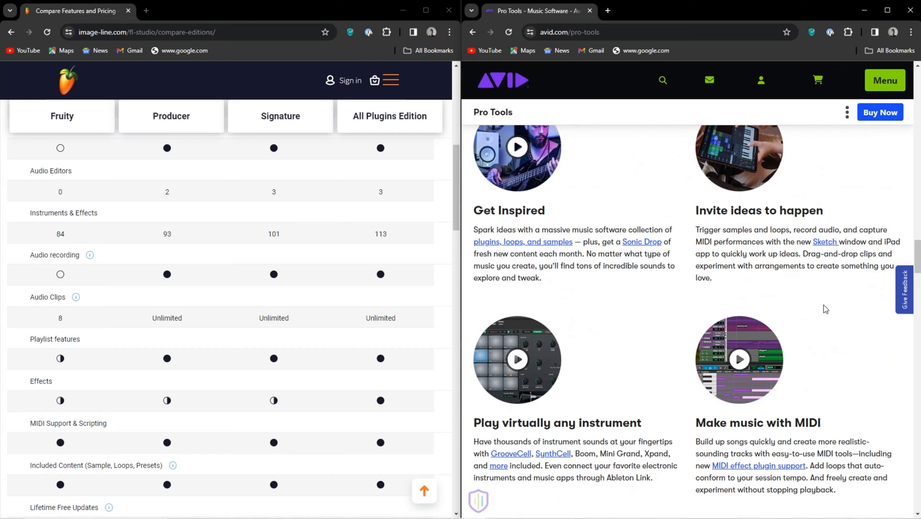
mouse_move(823, 305)
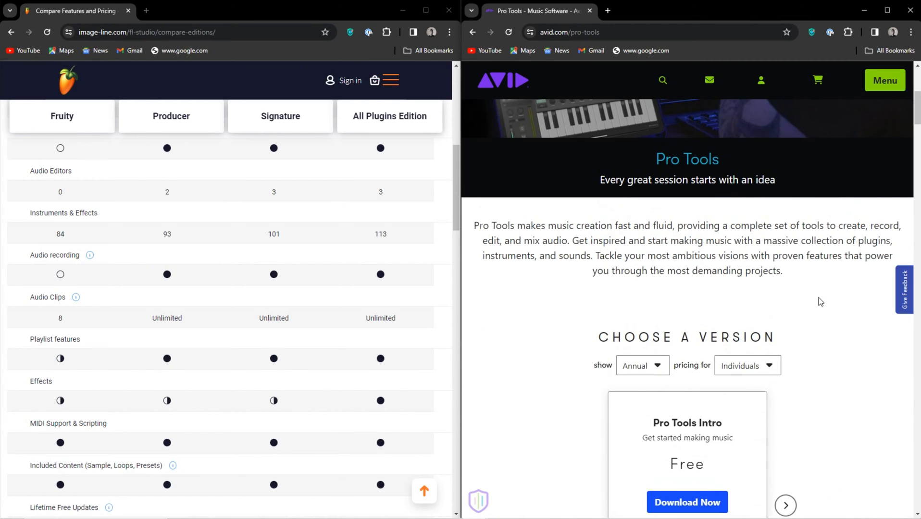
Step: Scroll the Pro Tools page back to its 'Every great session starts with an idea' banner
scroll(down, 3)
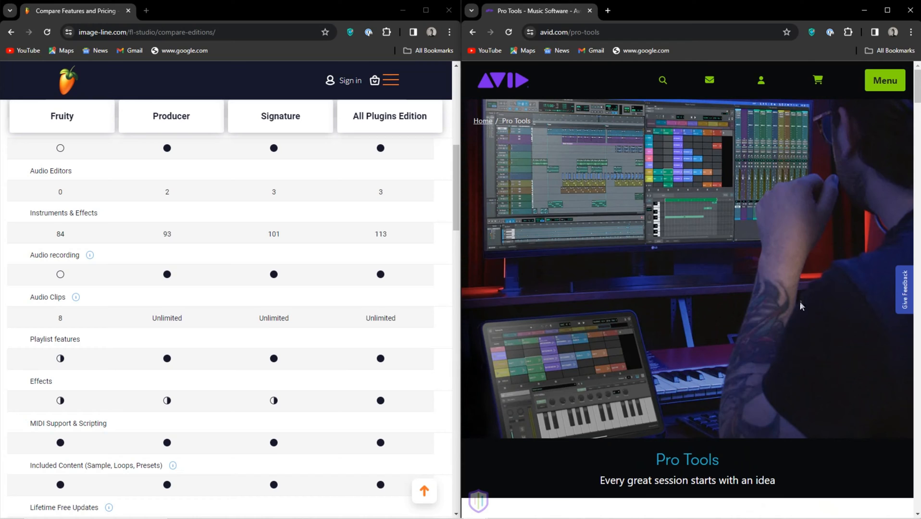
mouse_move(733, 331)
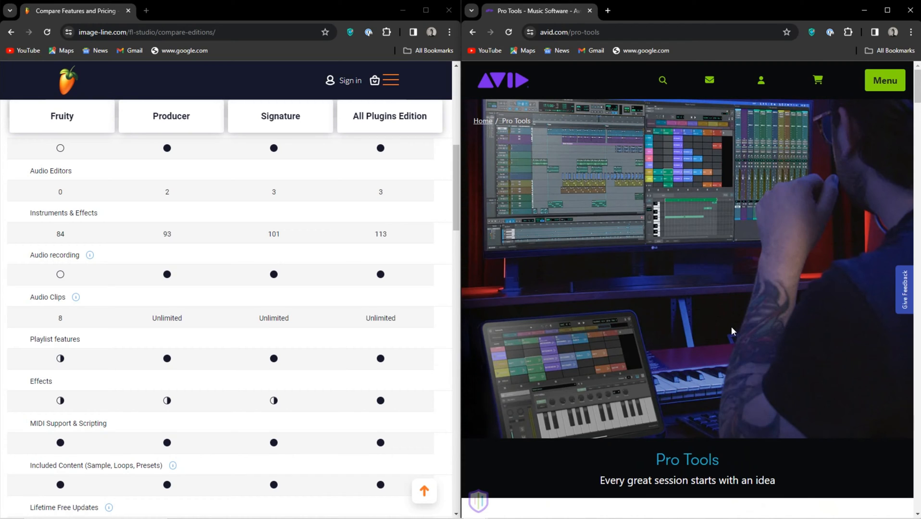
mouse_move(732, 316)
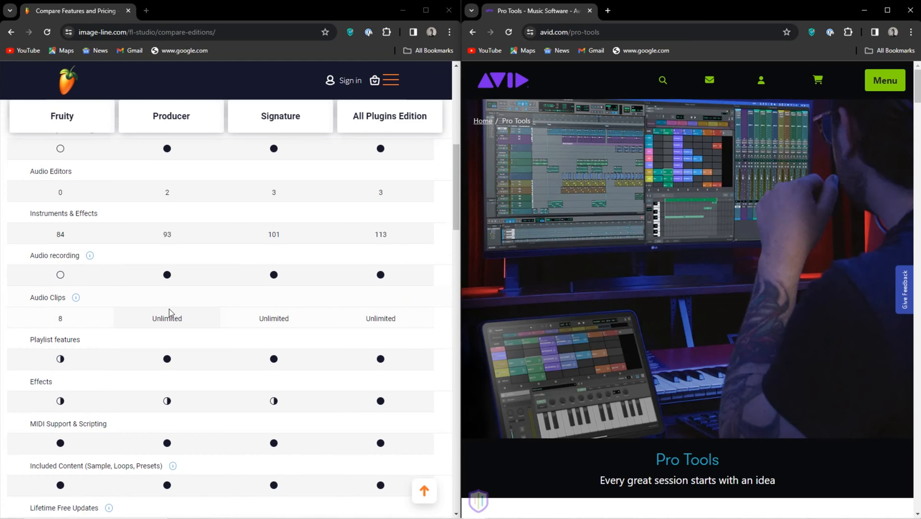
scroll(down, 3)
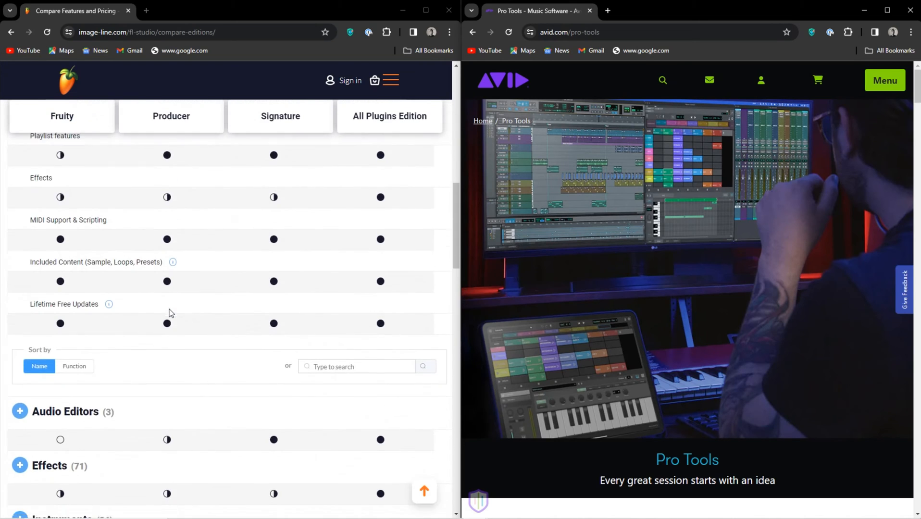
scroll(down, 3)
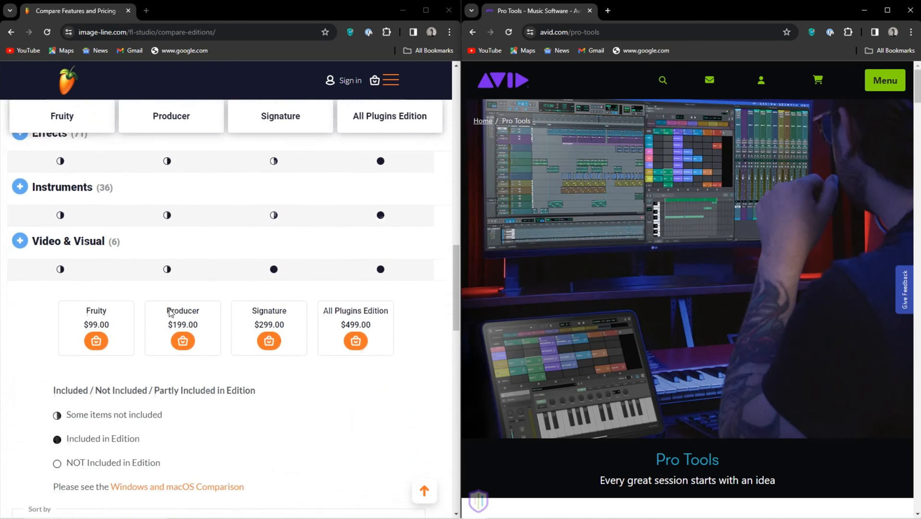
scroll(down, 3)
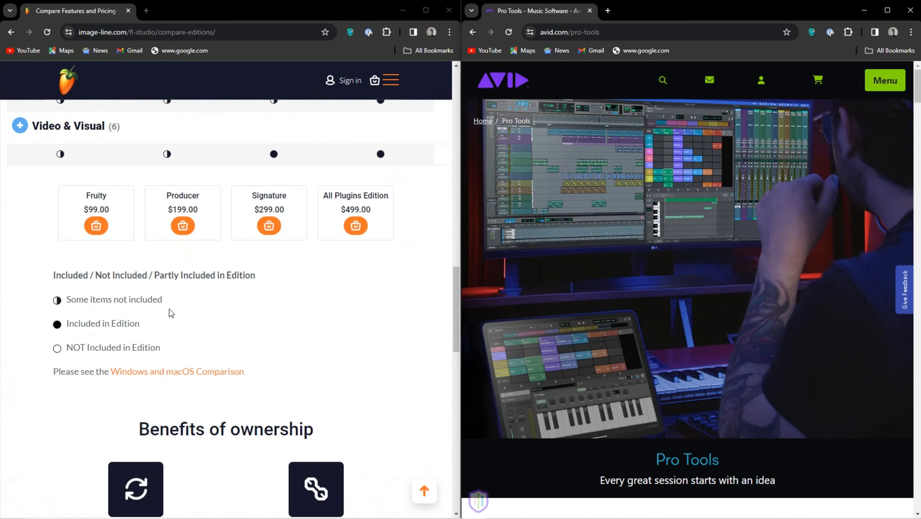
scroll(down, 3)
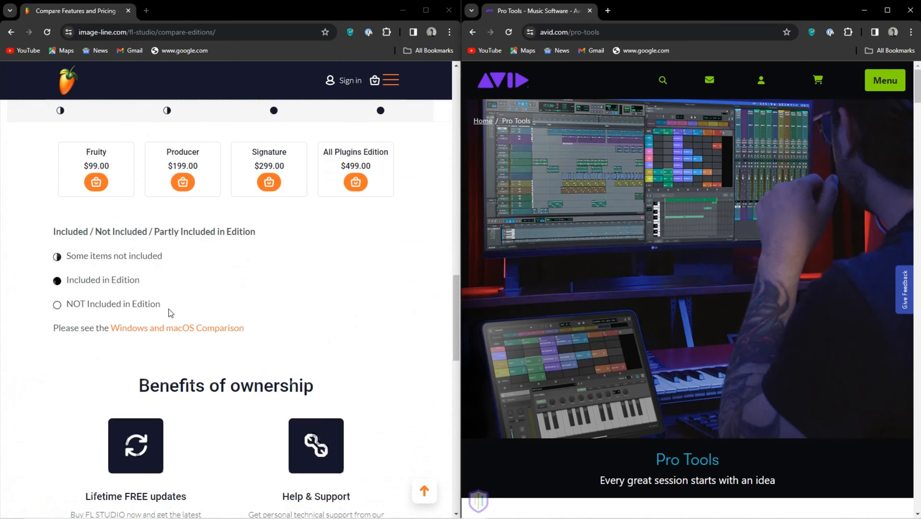
scroll(down, 3)
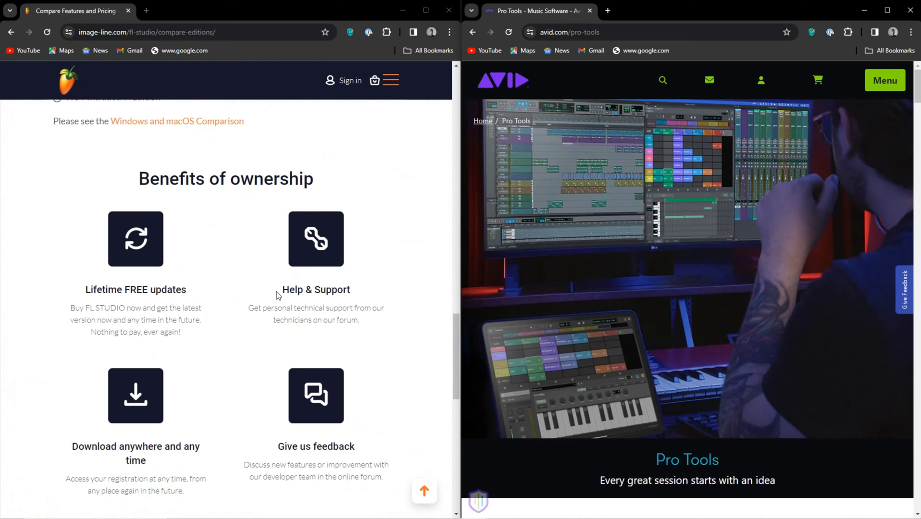
scroll(down, 3)
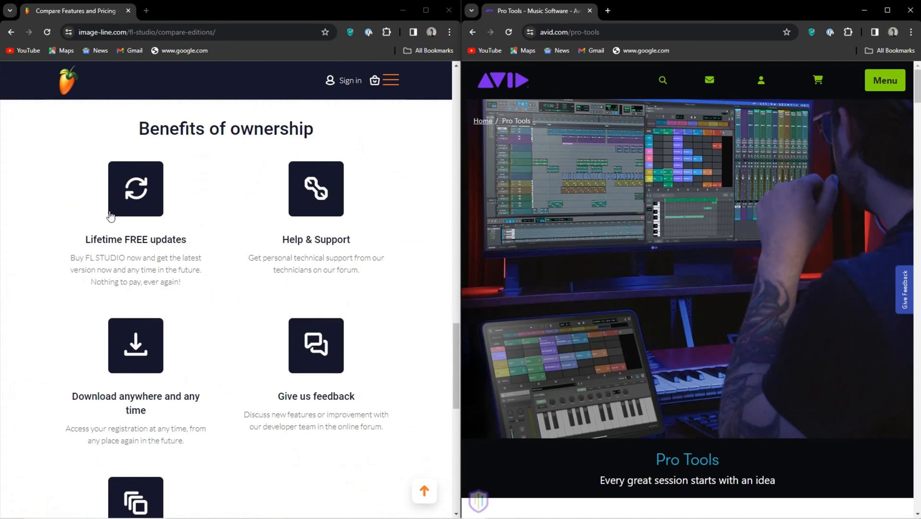
mouse_move(117, 277)
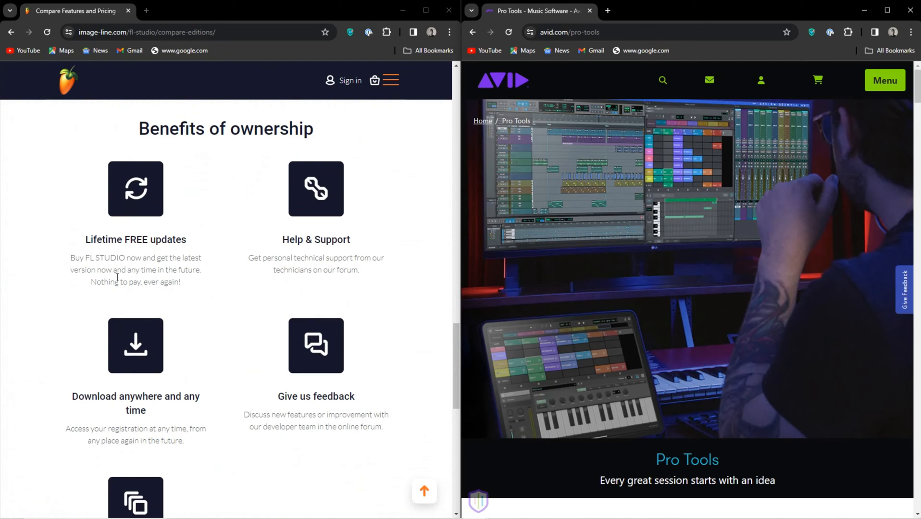
scroll(down, 3)
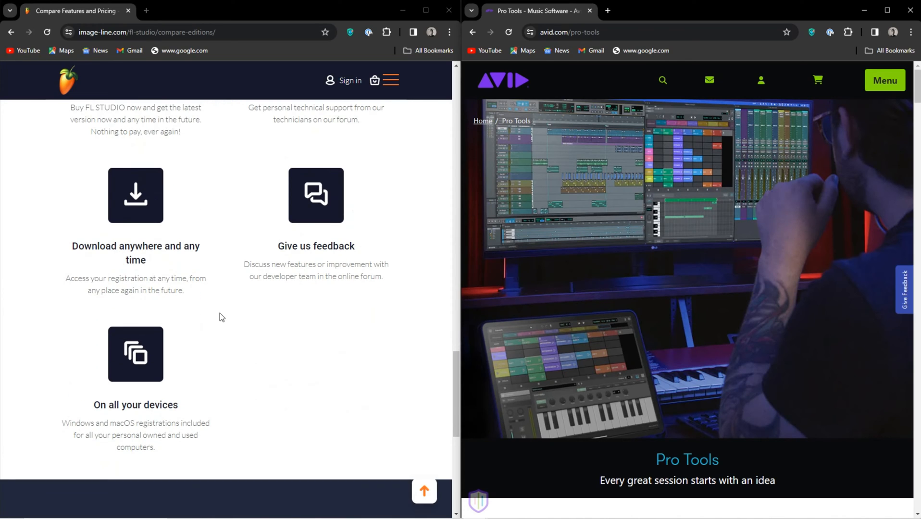
scroll(down, 3)
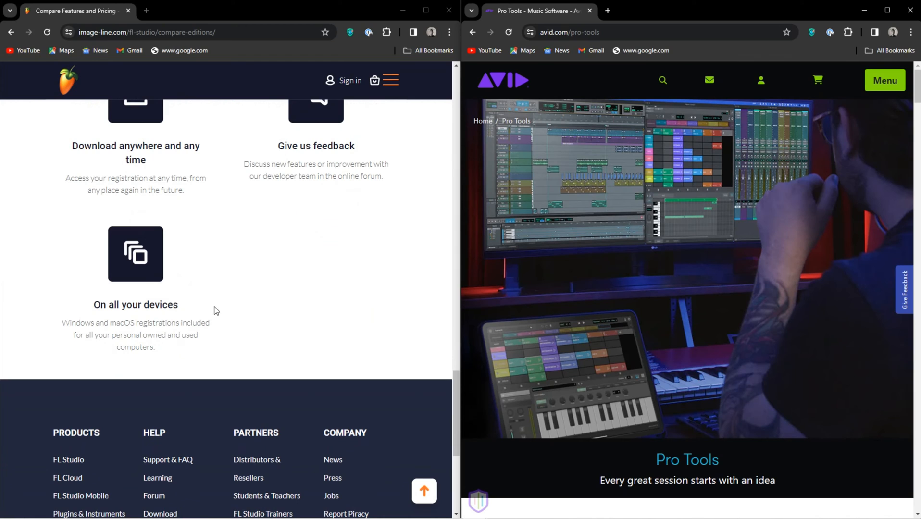
scroll(down, 3)
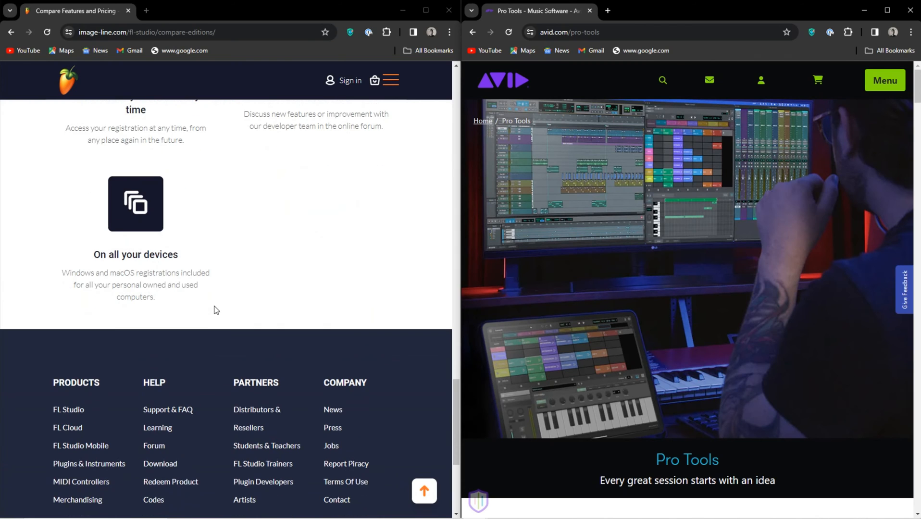
mouse_move(235, 304)
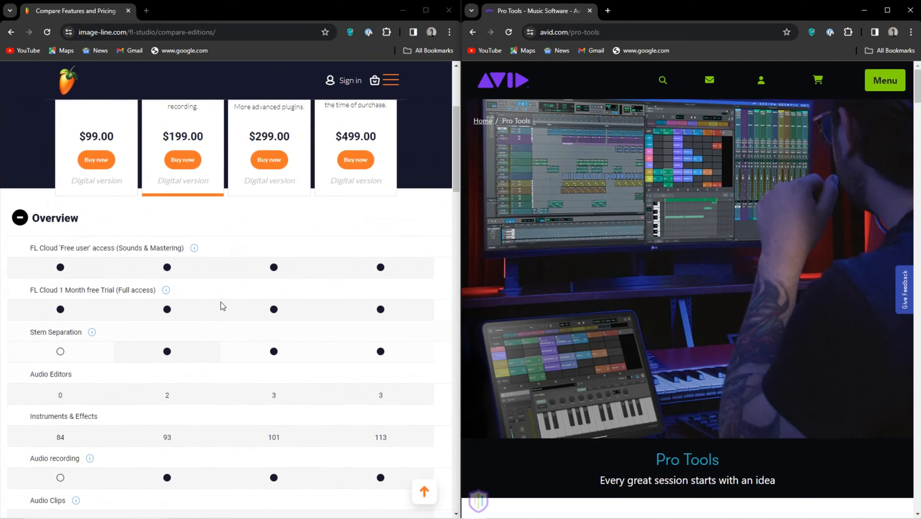
Step: Navigate via the image-line.com menu to the FL Studio Overview 'Meet FL Studio' page and view its carousel
scroll(up, 3)
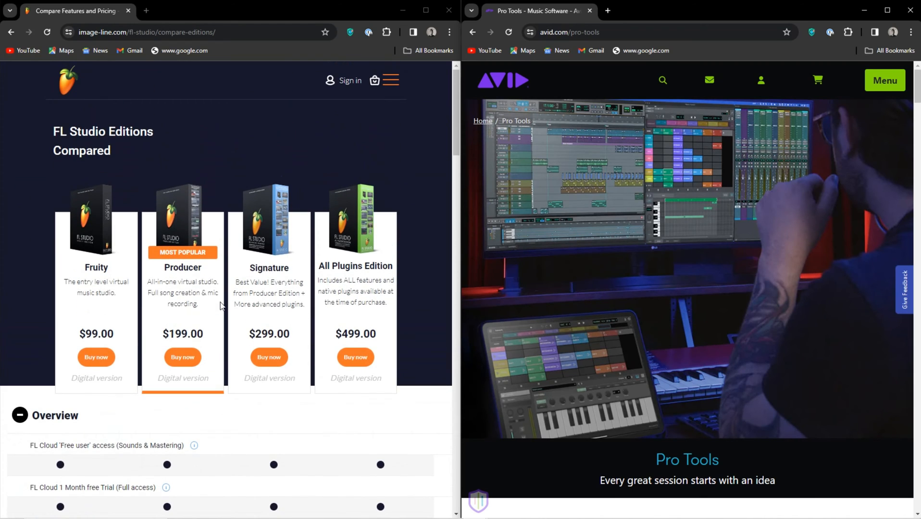
mouse_move(262, 413)
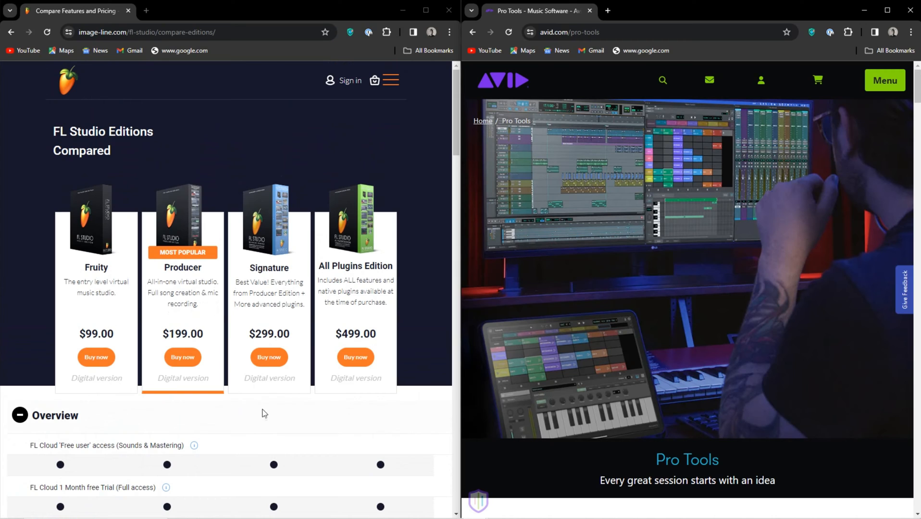
mouse_move(235, 434)
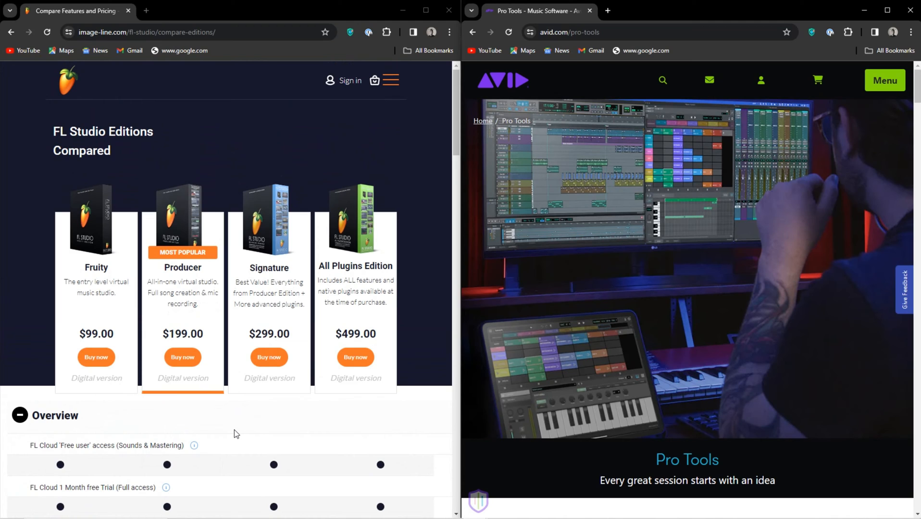
mouse_move(387, 92)
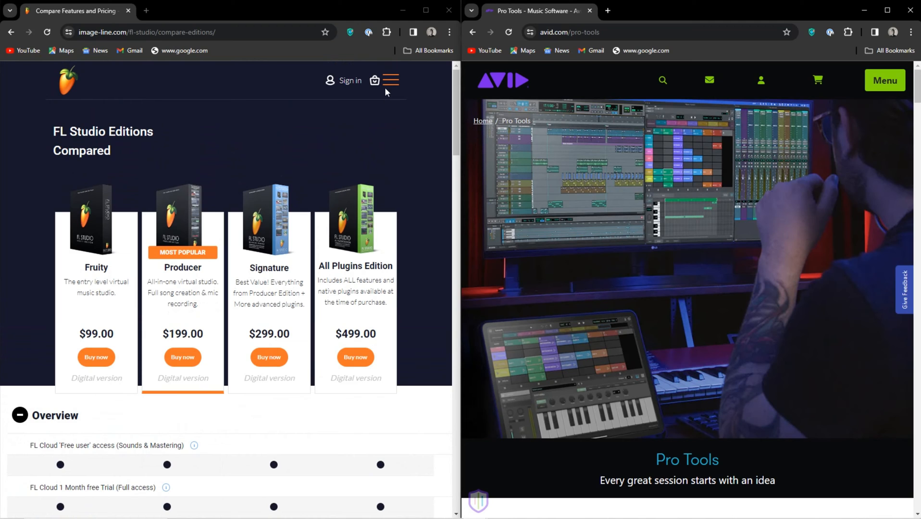
click(390, 81)
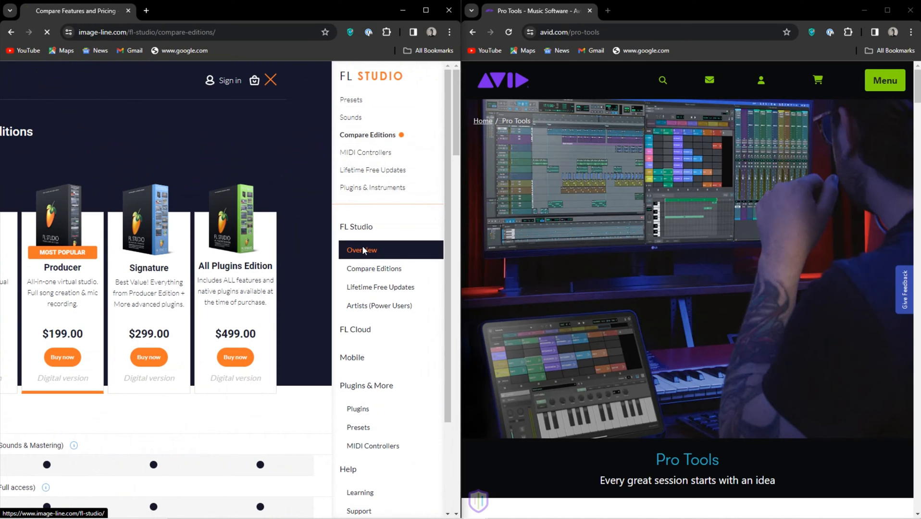
click(362, 250)
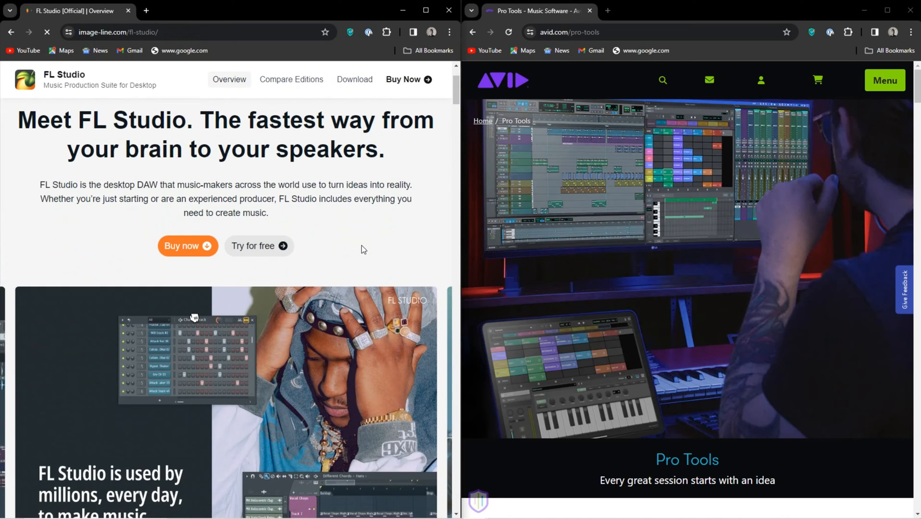
scroll(down, 3)
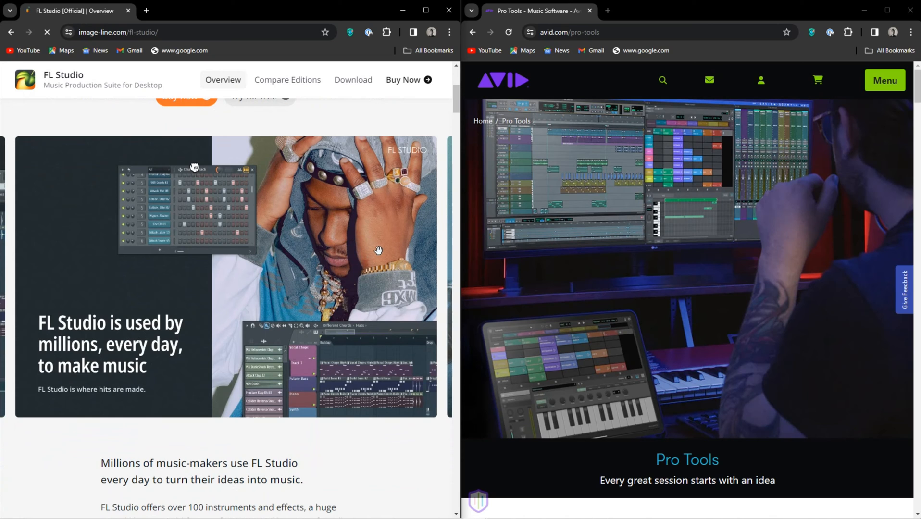
scroll(down, 3)
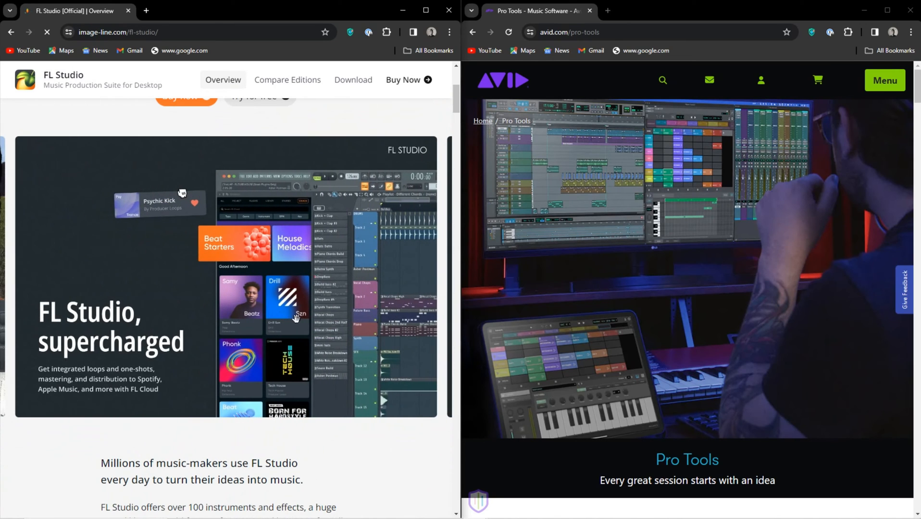
mouse_move(96, 326)
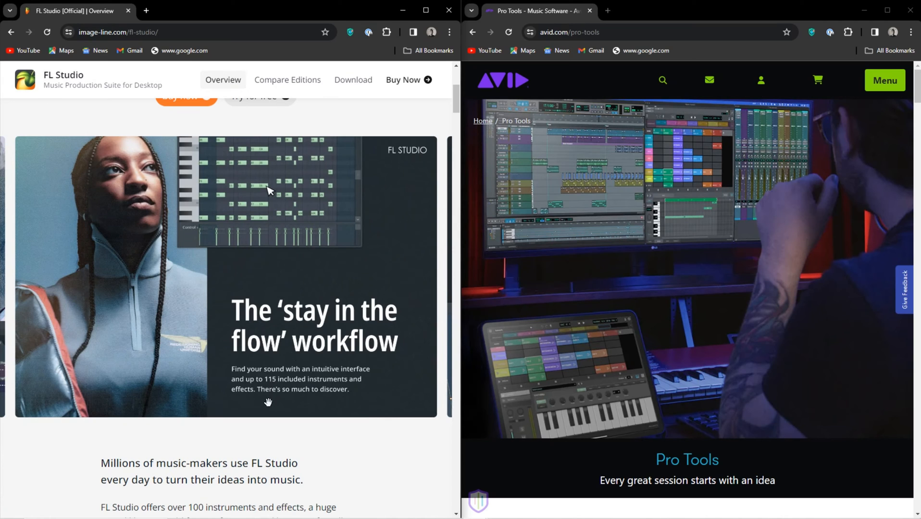
mouse_move(89, 347)
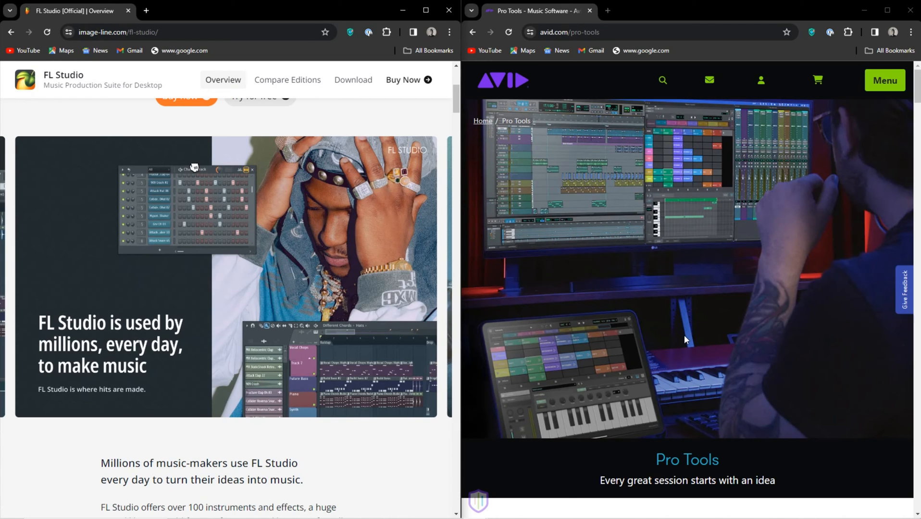
mouse_move(660, 356)
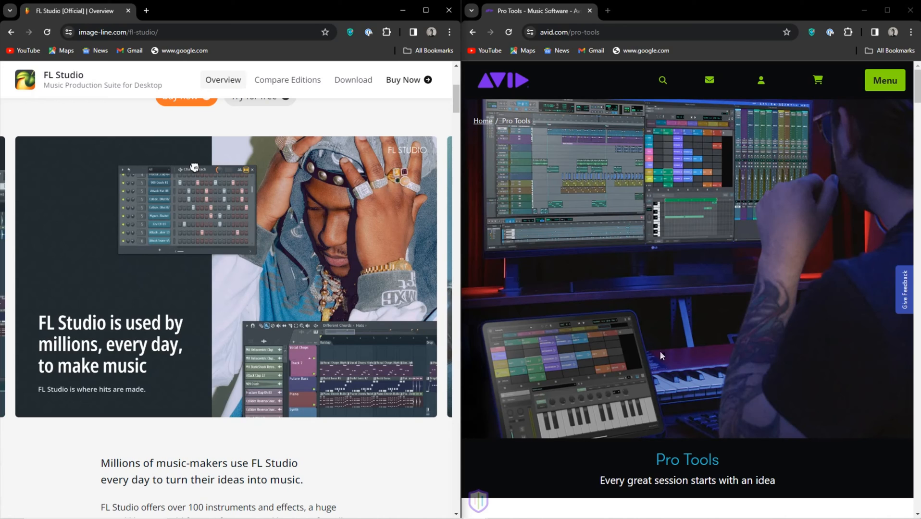
mouse_move(709, 150)
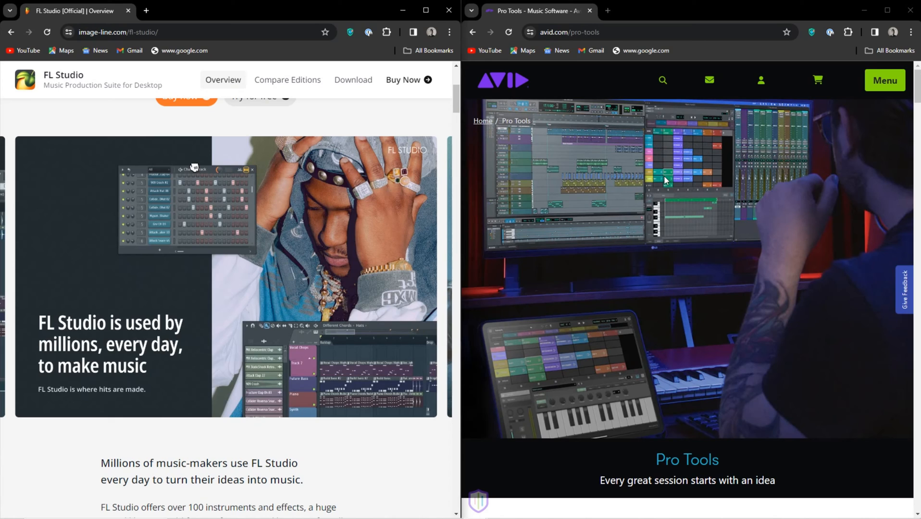
mouse_move(672, 188)
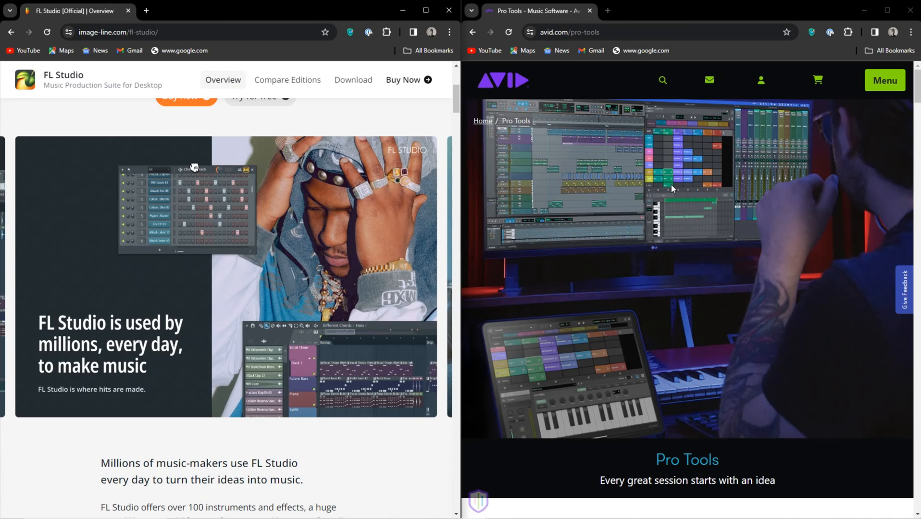
mouse_move(634, 128)
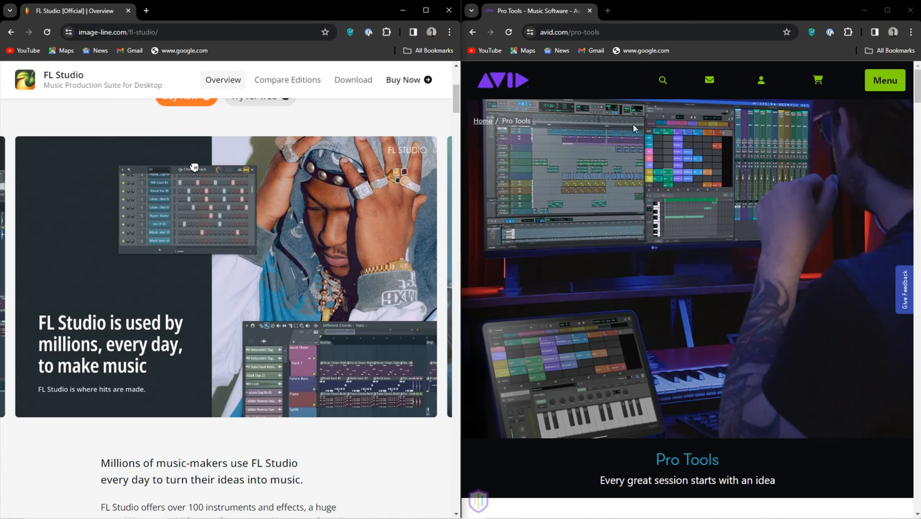
mouse_move(635, 221)
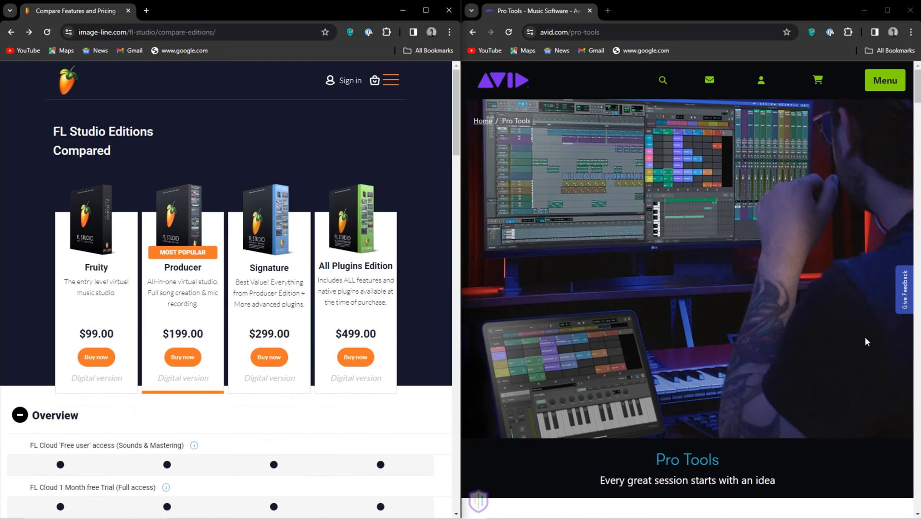
mouse_move(864, 342)
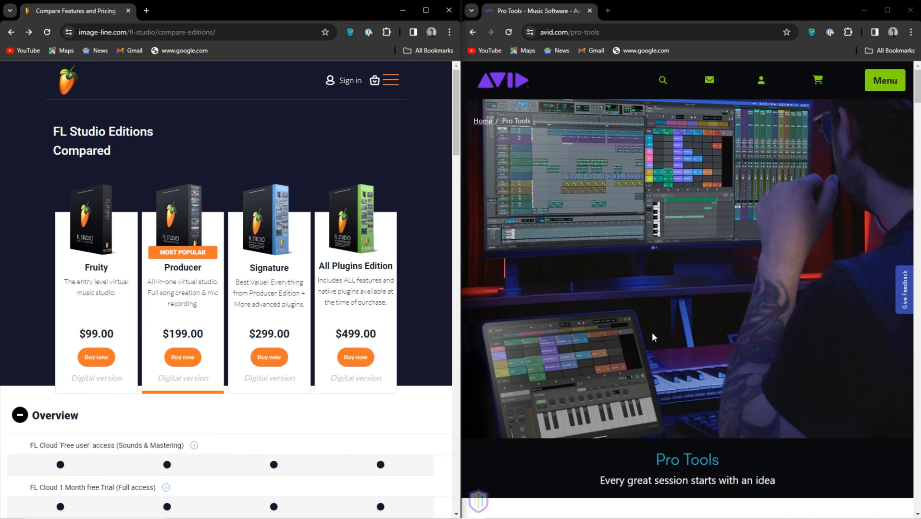
Step: Scroll the Pro Tools page down to Choose a Version showing free Pro Tools Intro
scroll(down, 3)
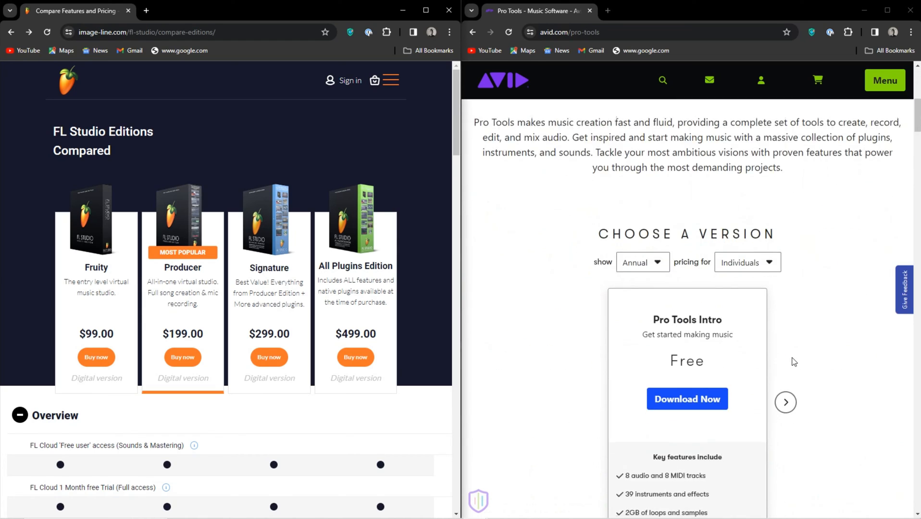
Step: Advance the Pro Tools carousel past Artist $99/year and Studio $299/year to Ultimate $599/year
scroll(down, 3)
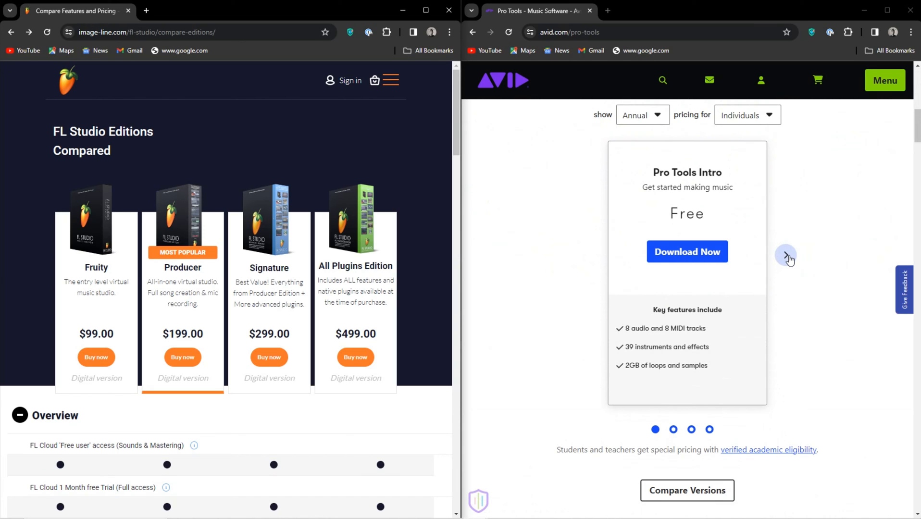
click(788, 255)
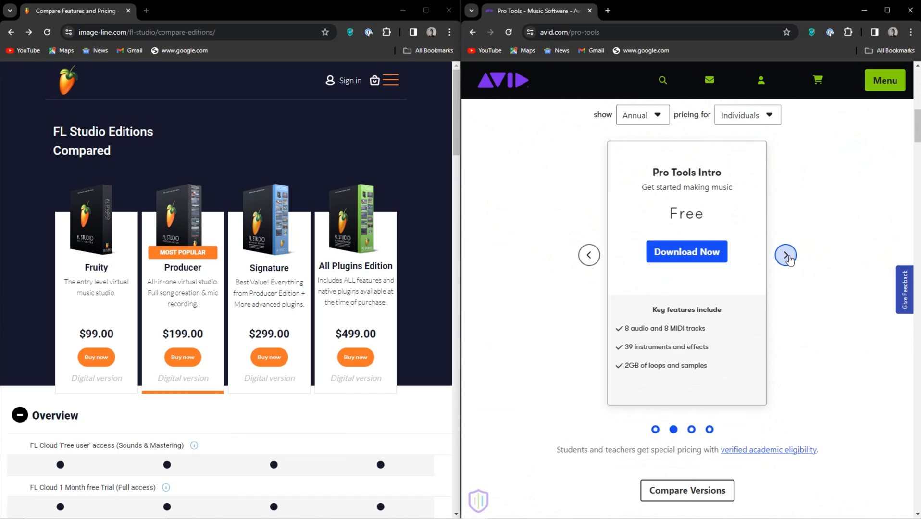
click(785, 255)
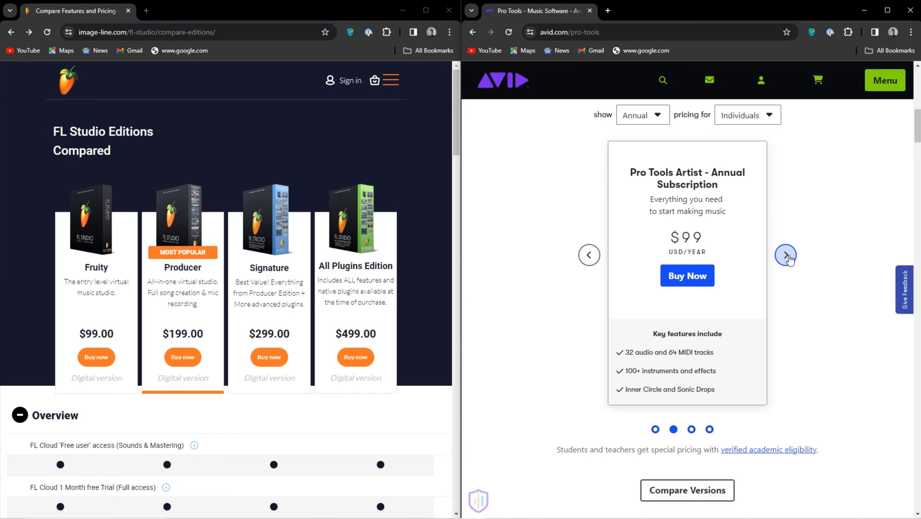
click(786, 256)
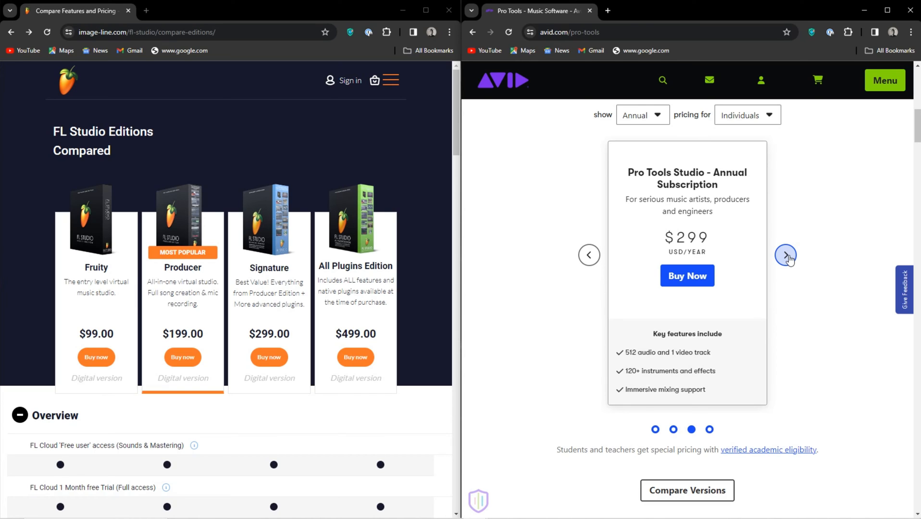
click(785, 254)
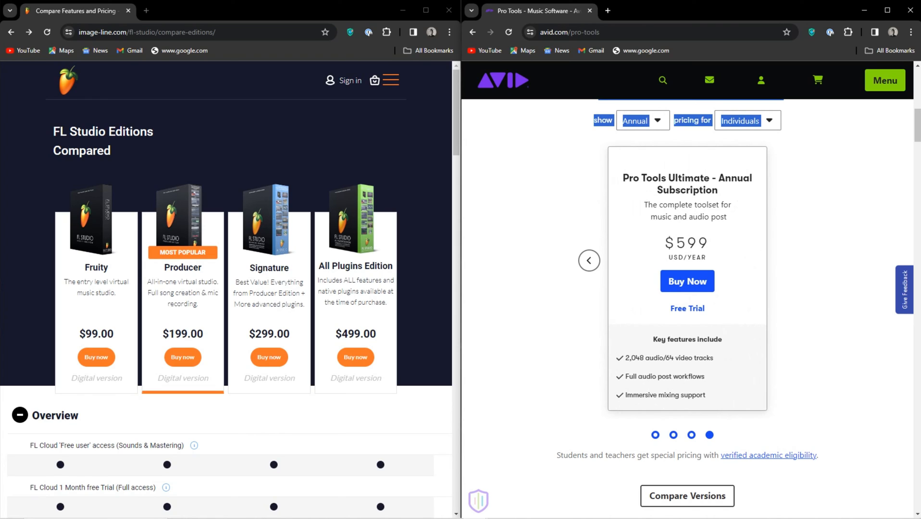
mouse_move(866, 37)
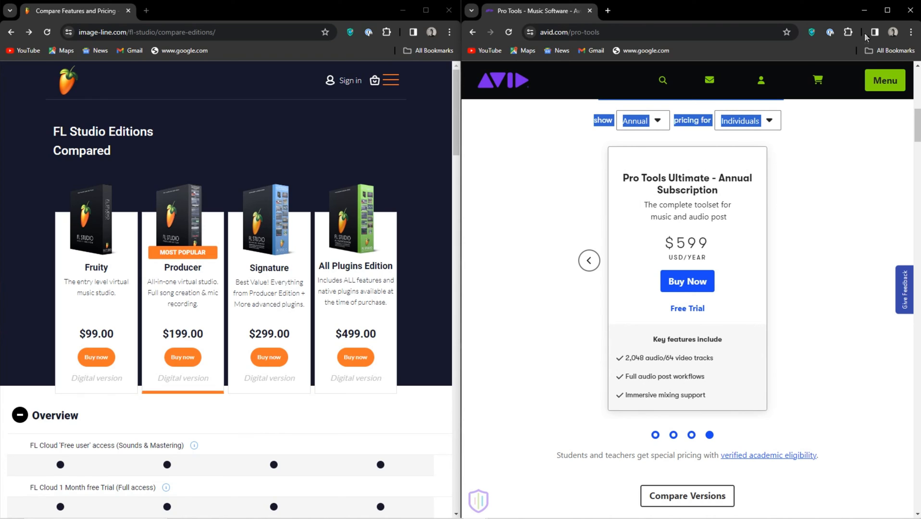
mouse_move(819, 336)
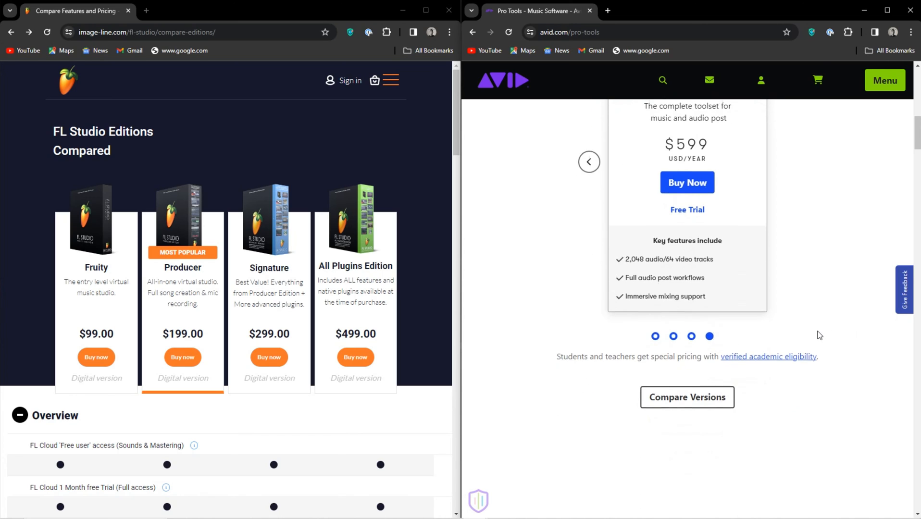
Step: Scroll Pro Tools to the Inner Circle and SonicDrop promo and FL Studio to its feature table
scroll(down, 3)
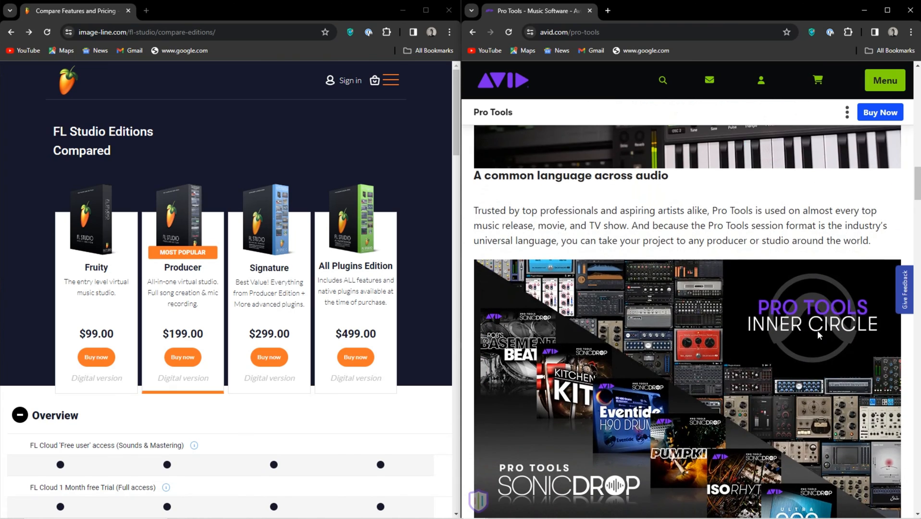
scroll(down, 3)
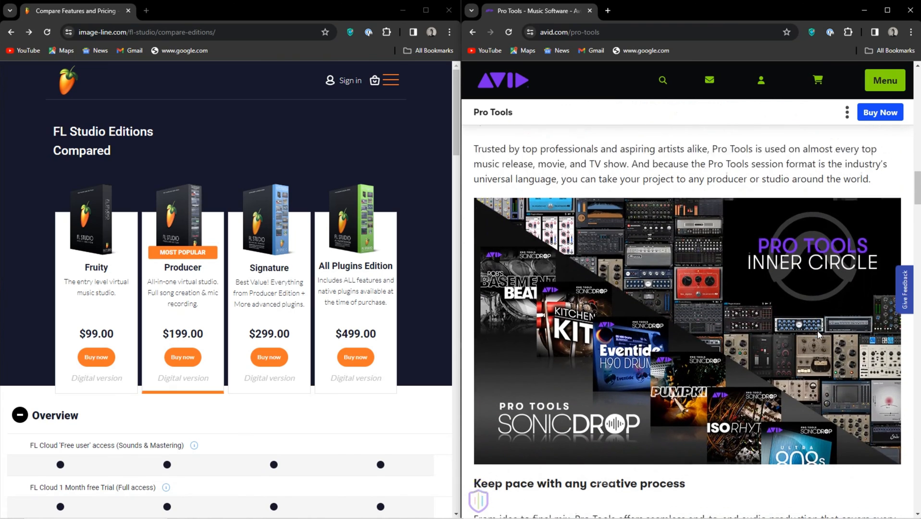
scroll(down, 3)
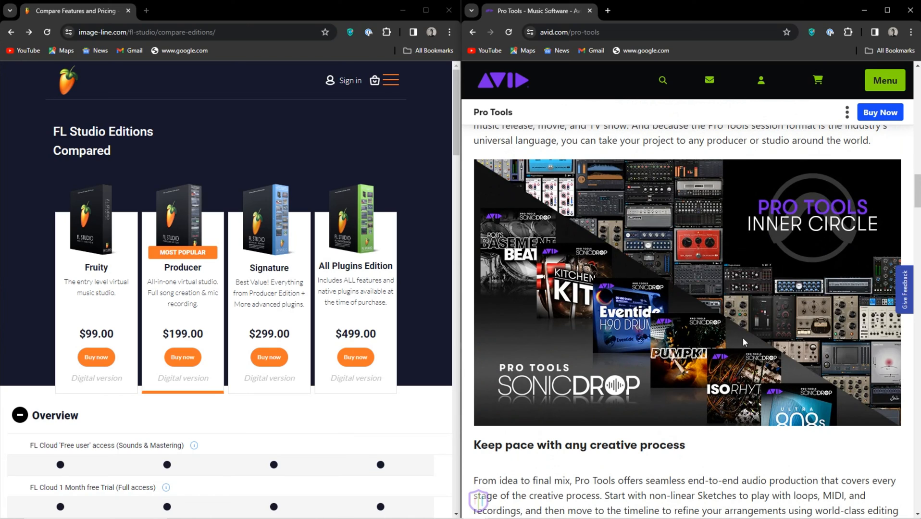
mouse_move(747, 338)
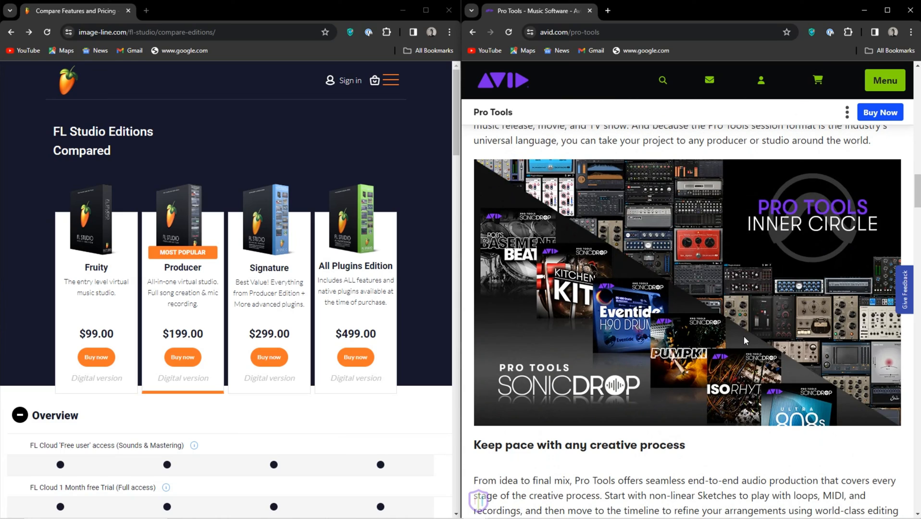
mouse_move(741, 344)
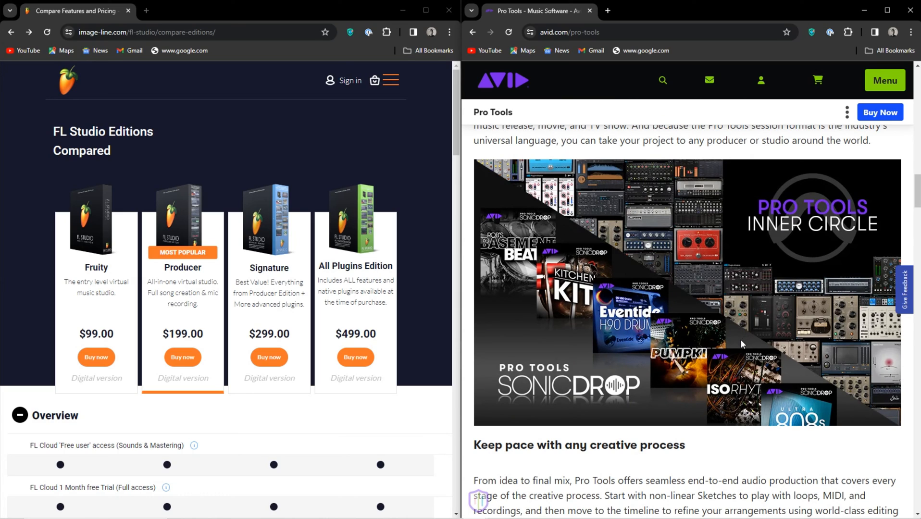
mouse_move(738, 349)
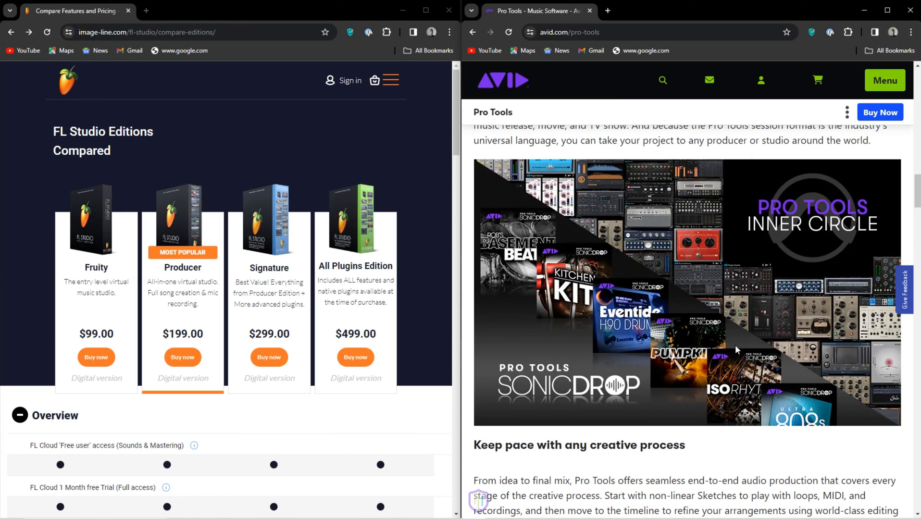
mouse_move(732, 353)
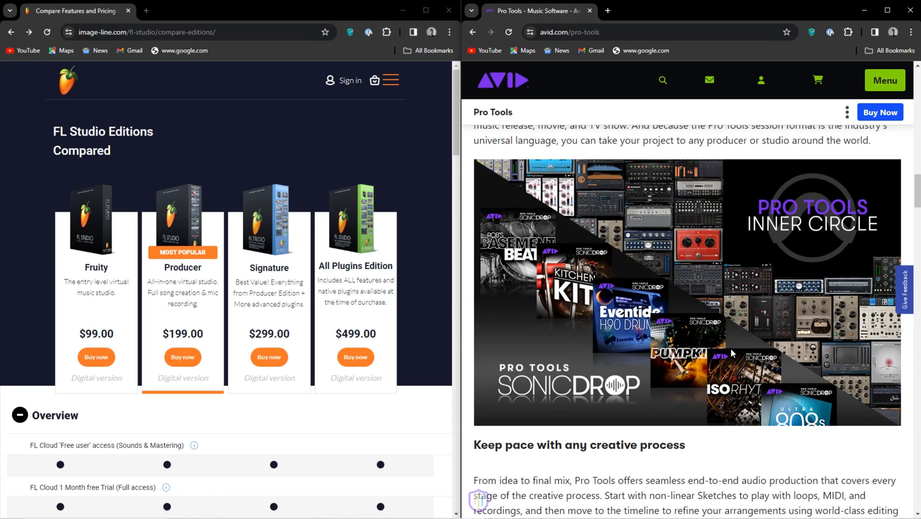
mouse_move(731, 356)
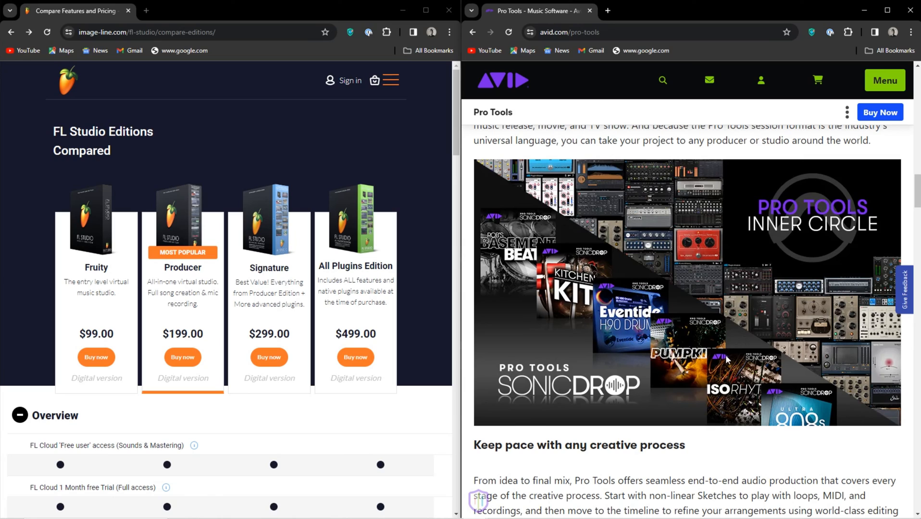
mouse_move(733, 356)
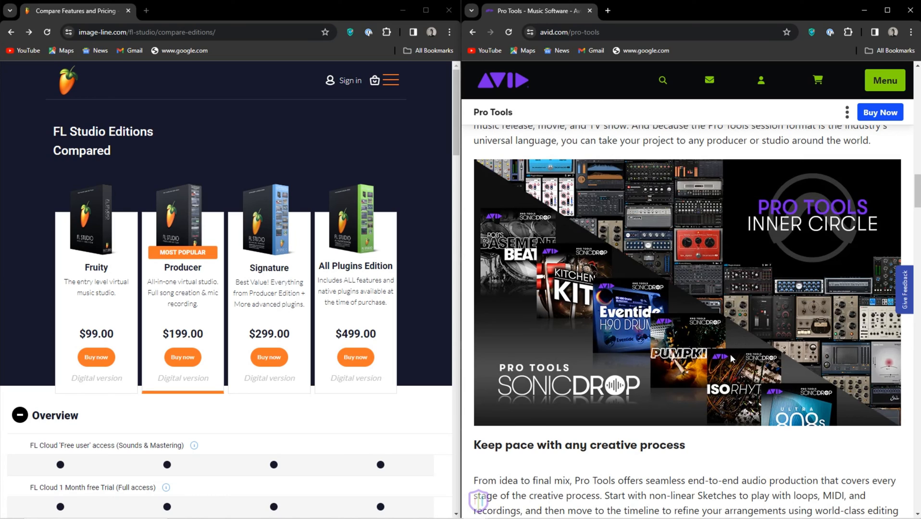
mouse_move(732, 359)
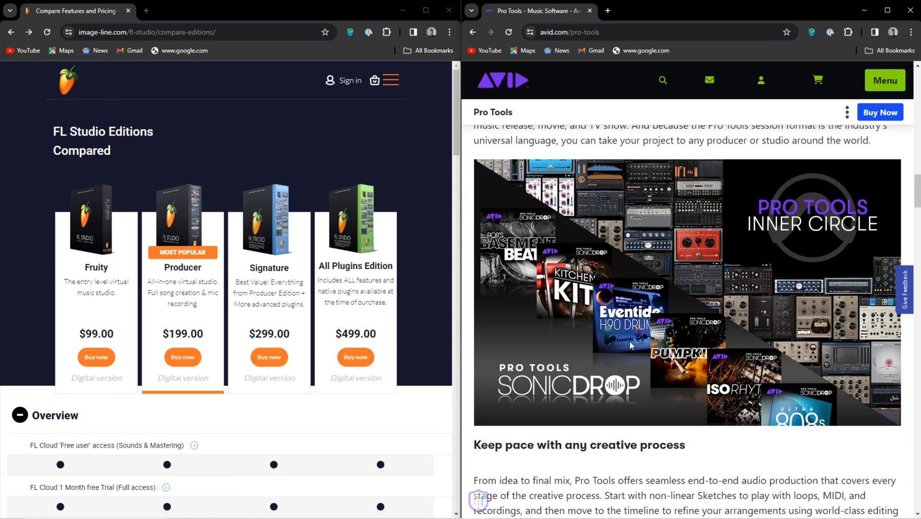
mouse_move(613, 359)
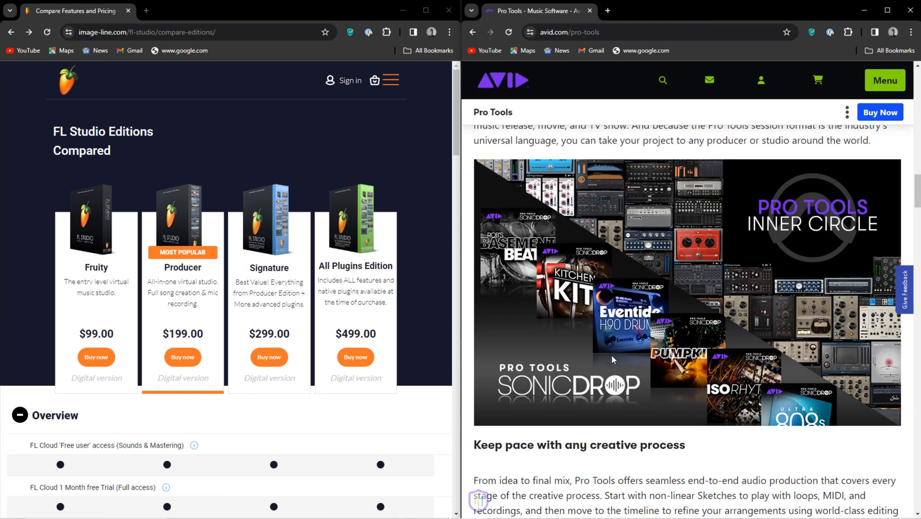
mouse_move(355, 357)
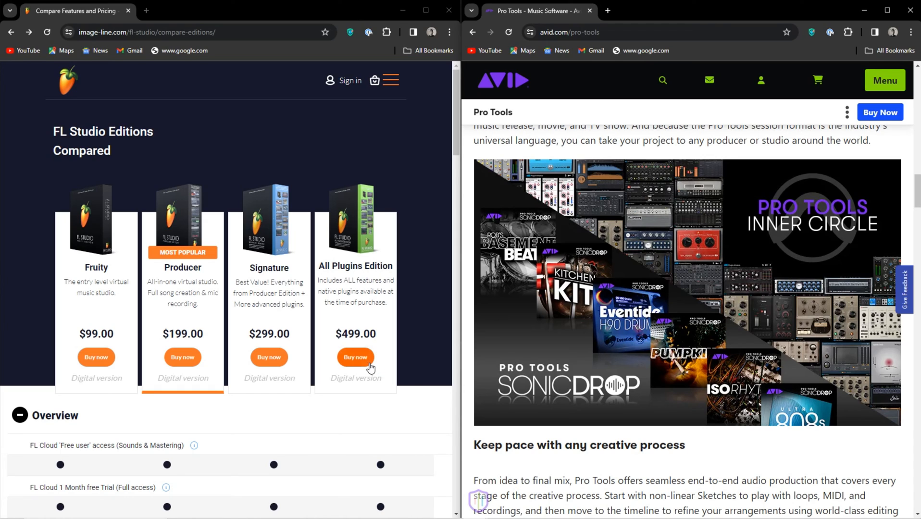
mouse_move(342, 337)
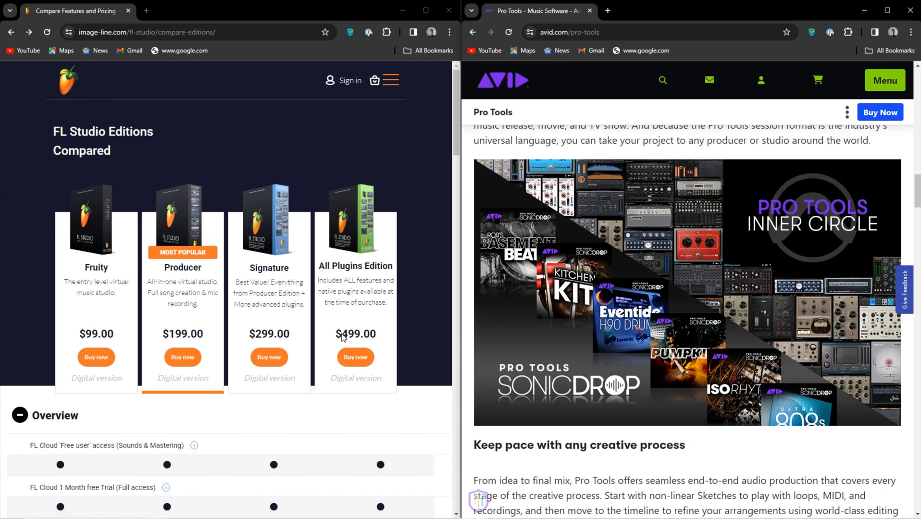
scroll(down, 3)
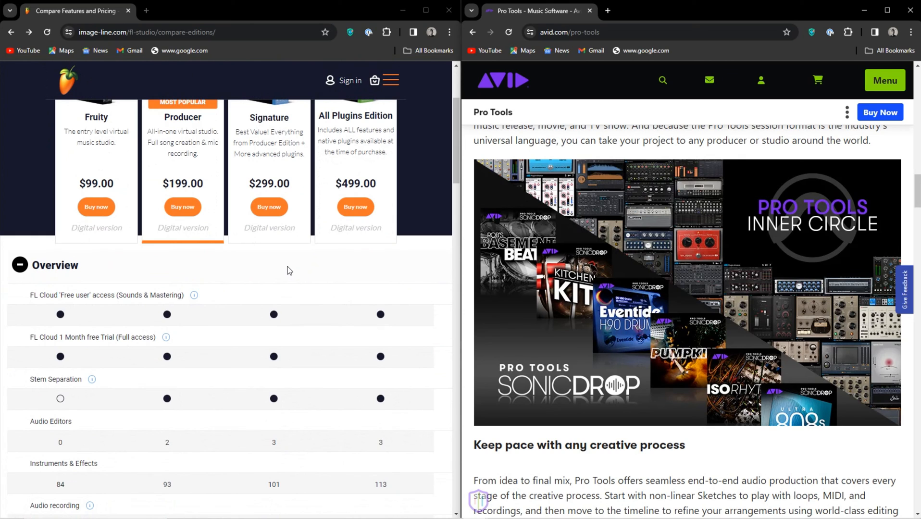
Step: Scroll through FL Studio feature categories back to the $99–$499 price cards; Pro Tools to the studio photo
scroll(down, 3)
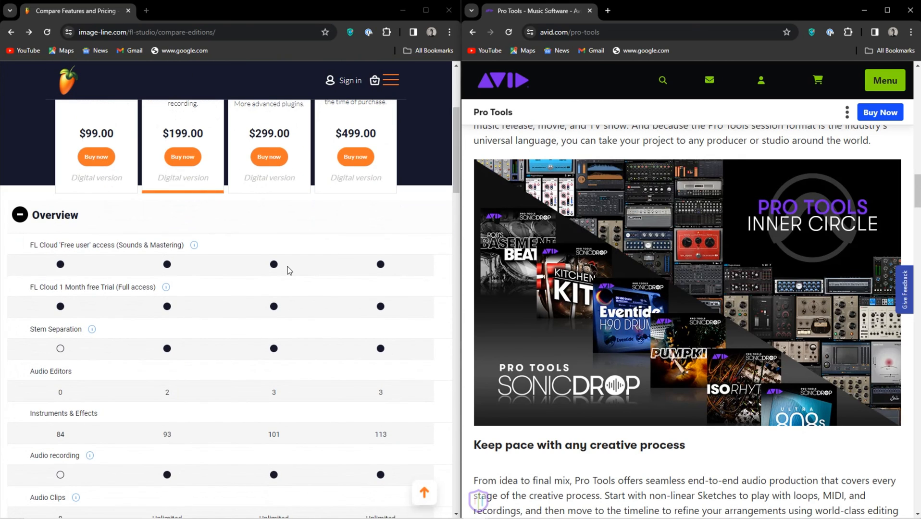
scroll(down, 3)
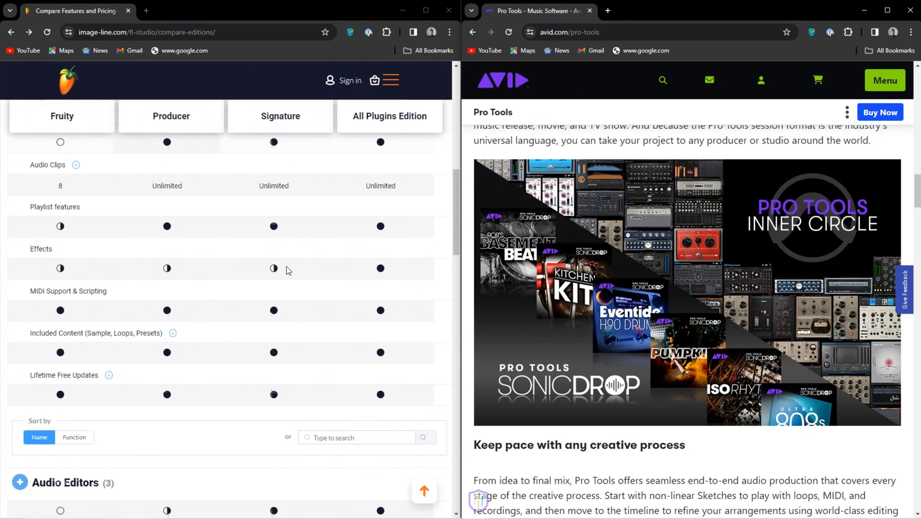
scroll(down, 3)
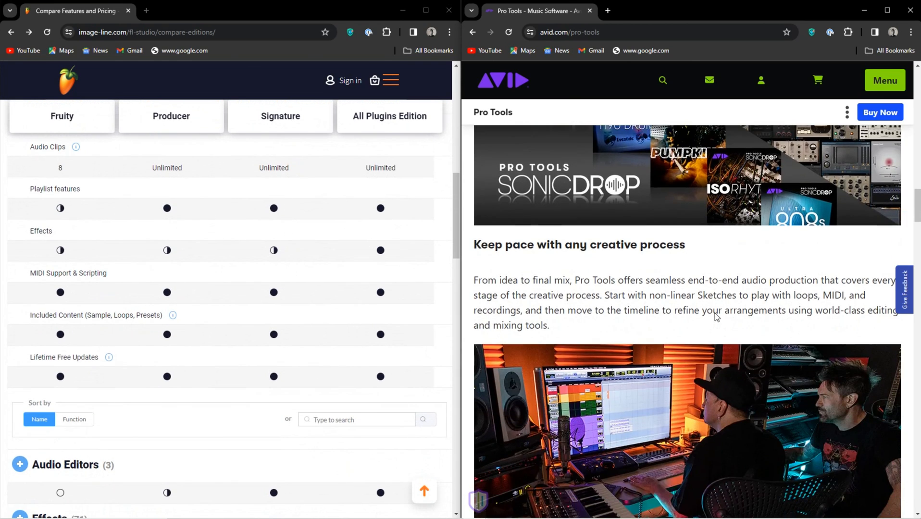
scroll(down, 3)
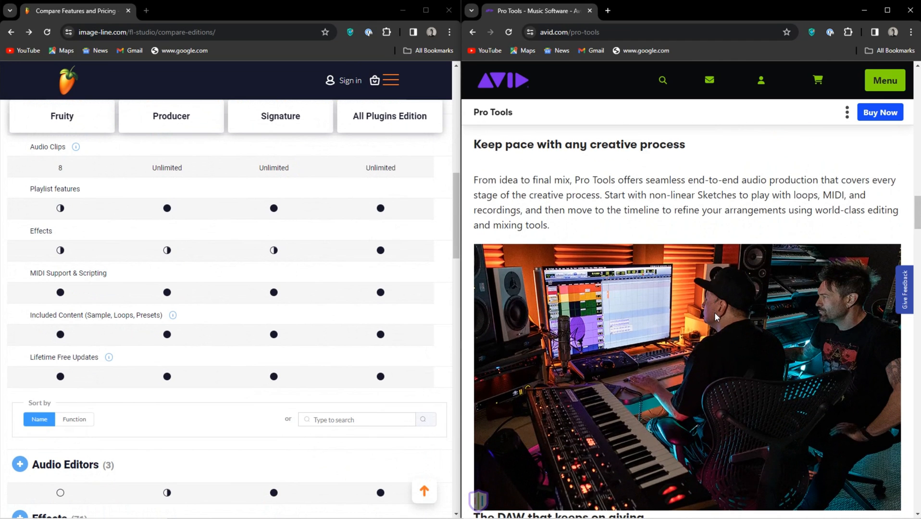
scroll(down, 3)
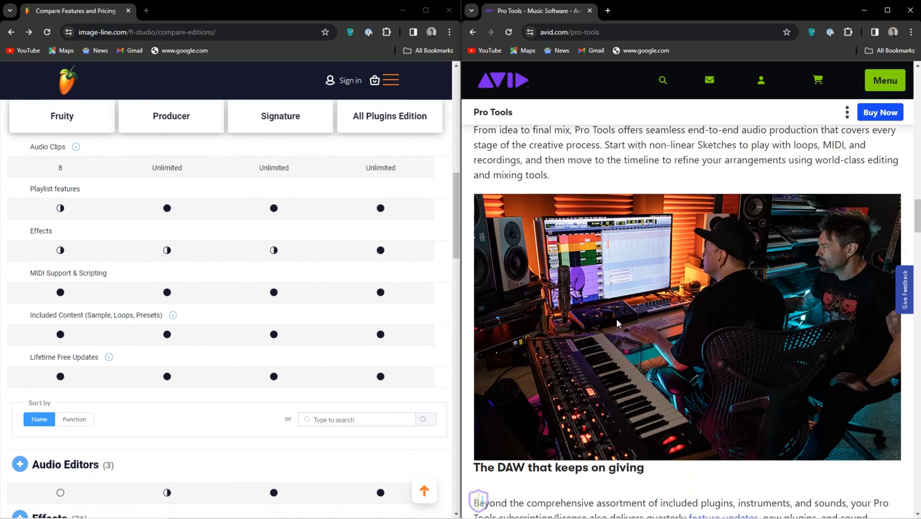
mouse_move(788, 251)
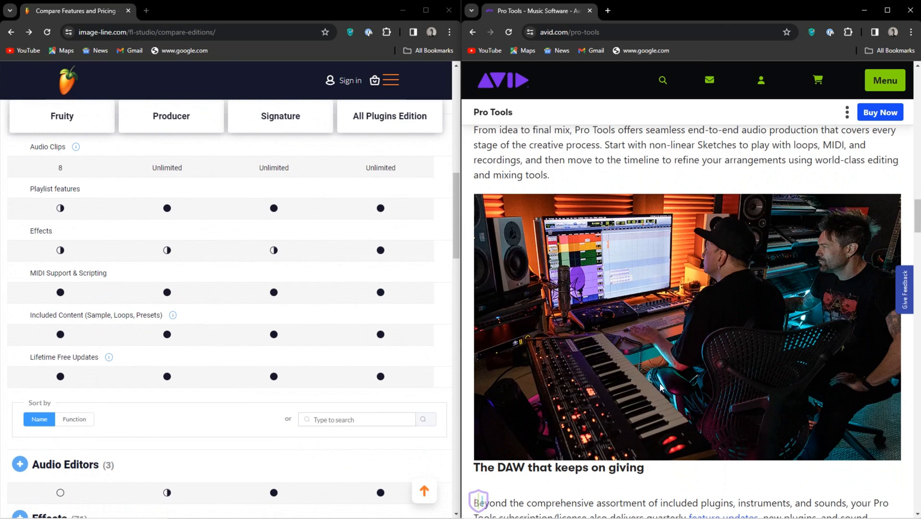
mouse_move(607, 410)
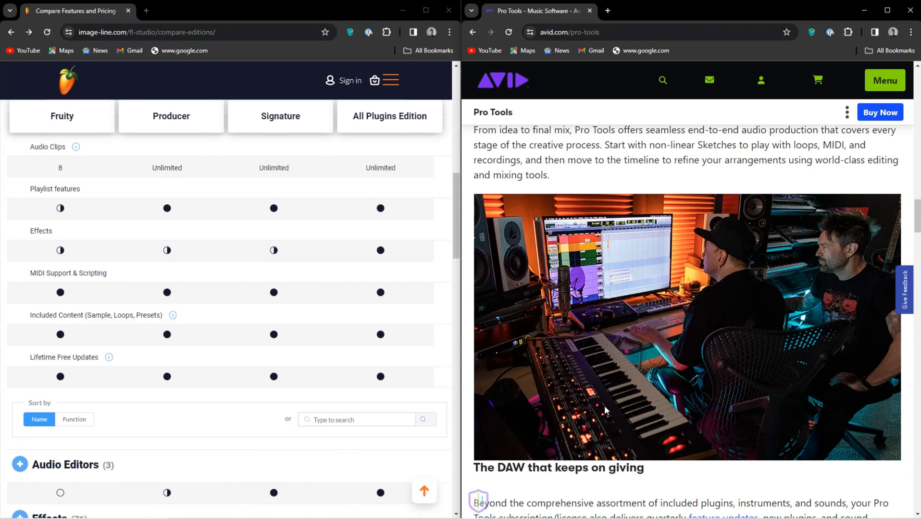
mouse_move(604, 412)
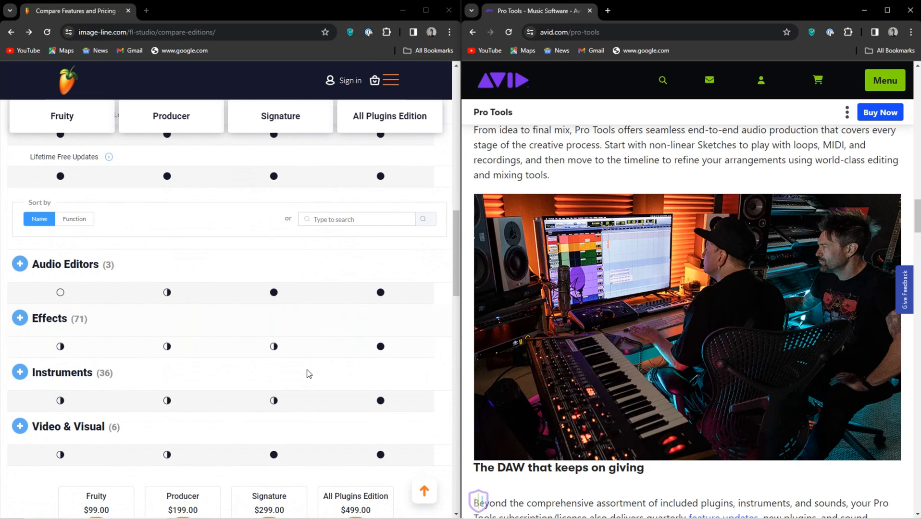
scroll(down, 3)
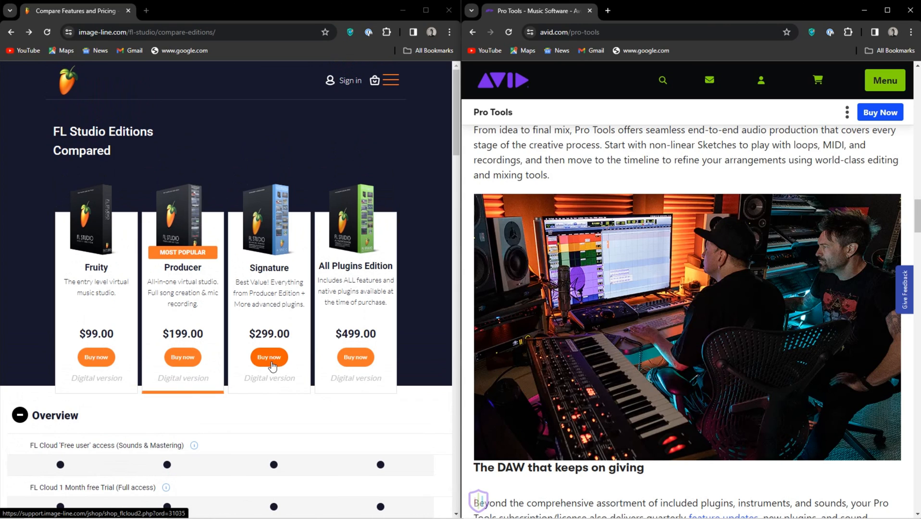
mouse_move(256, 365)
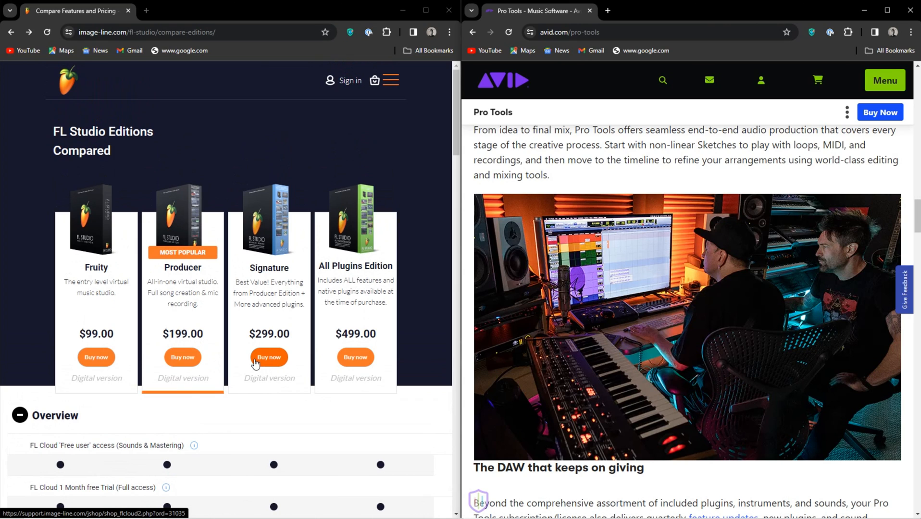